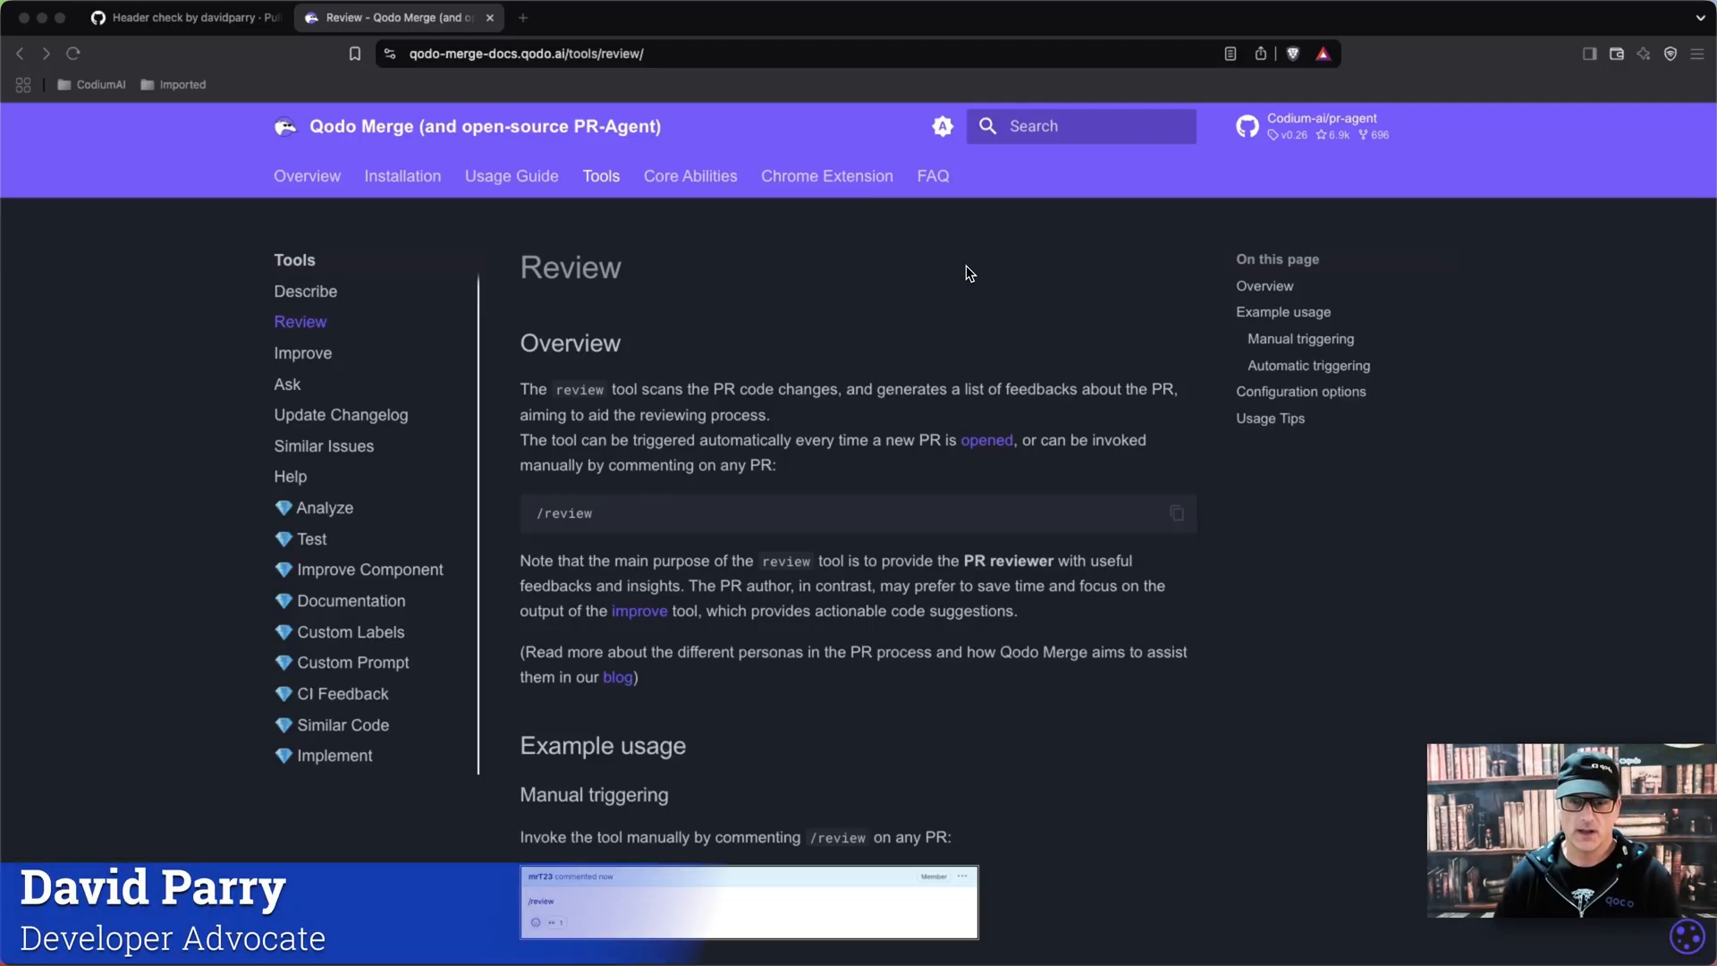
Step: Review the drafted /review comment with its Lambda instruction and inline code comments flag on the PR page
scroll(down, 3)
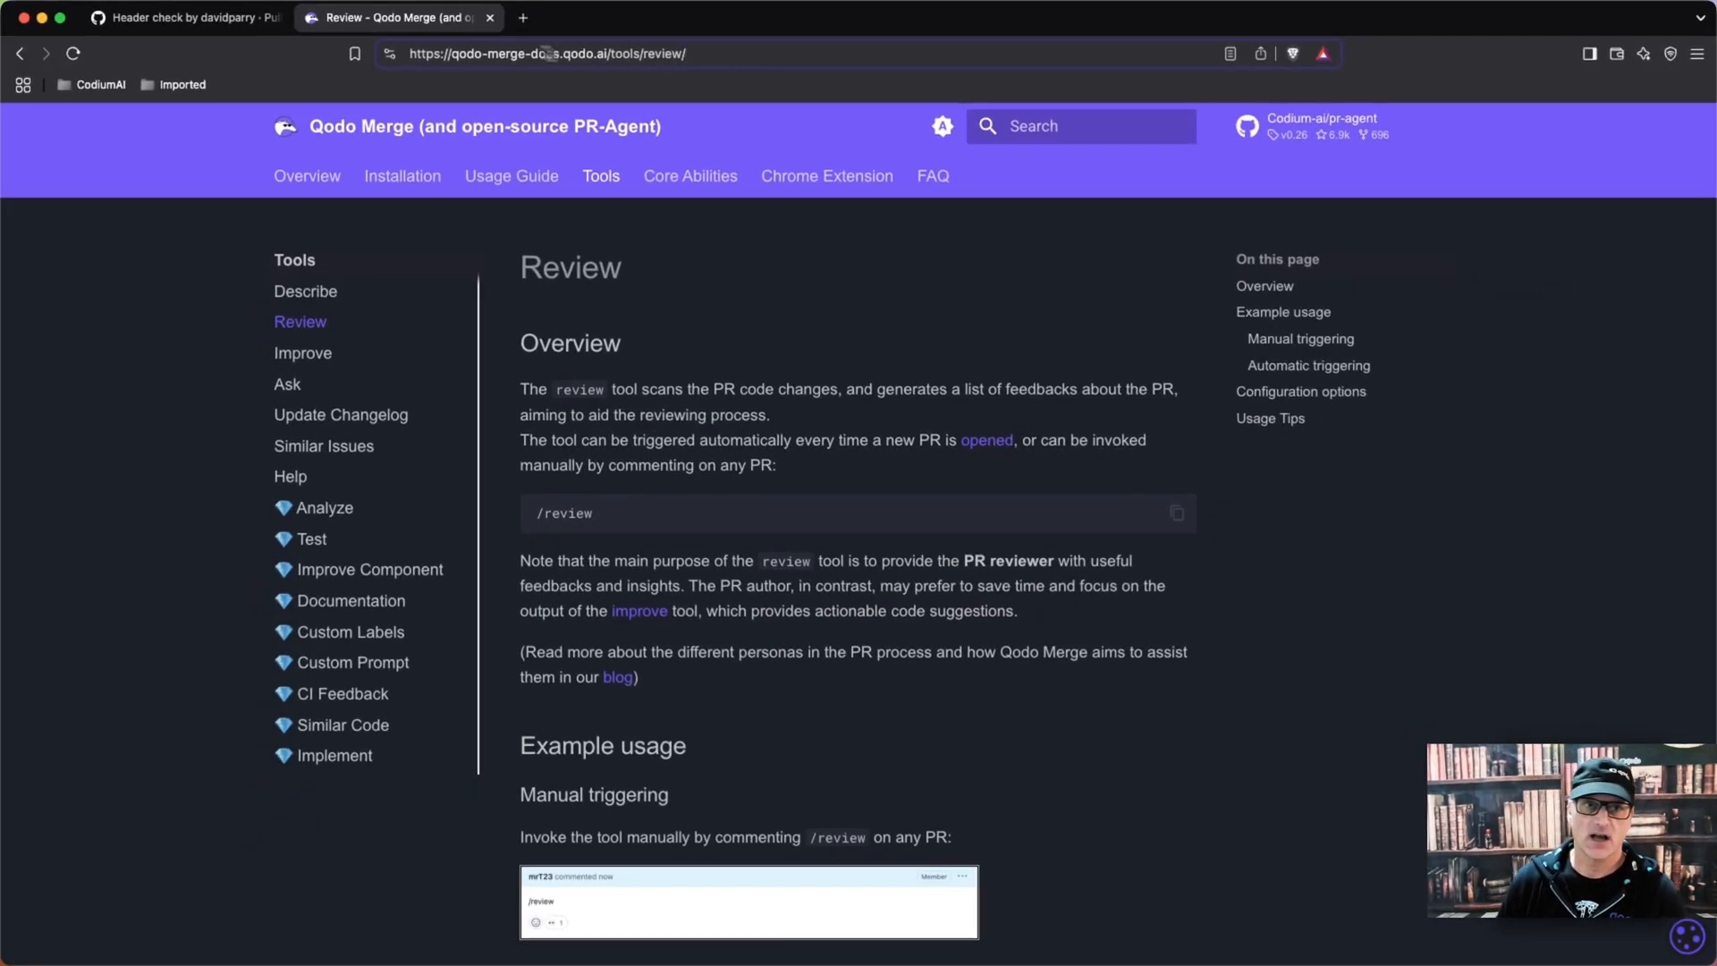
click(184, 17)
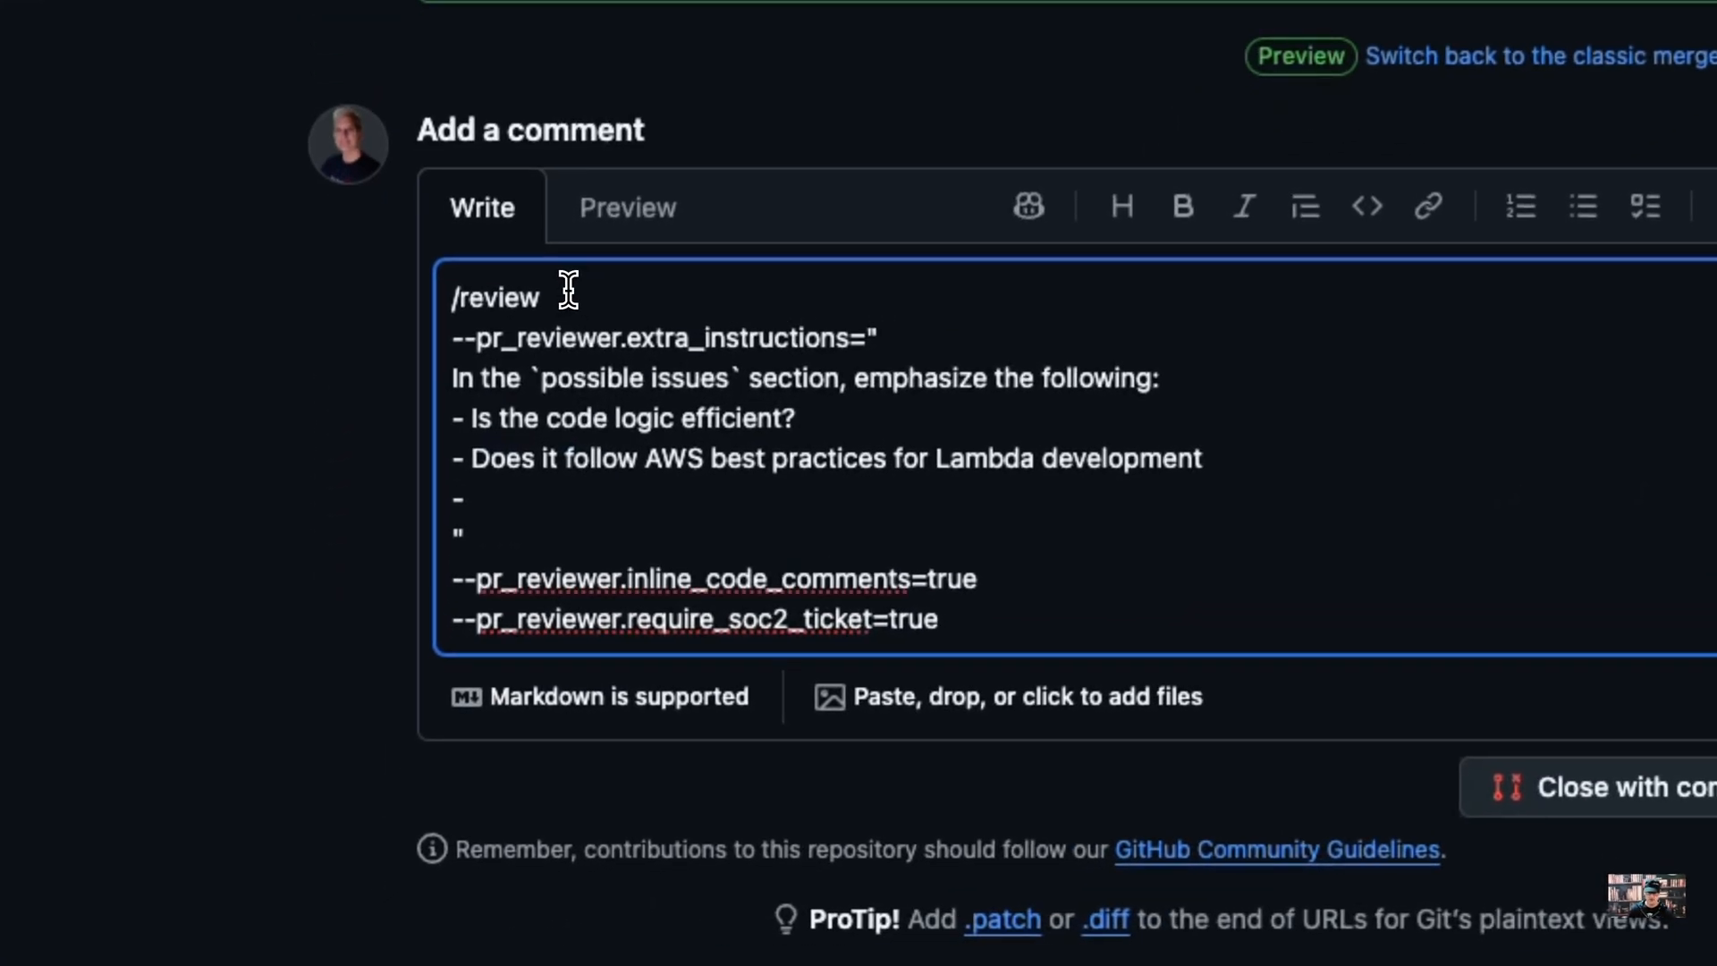
mouse_move(1105, 284)
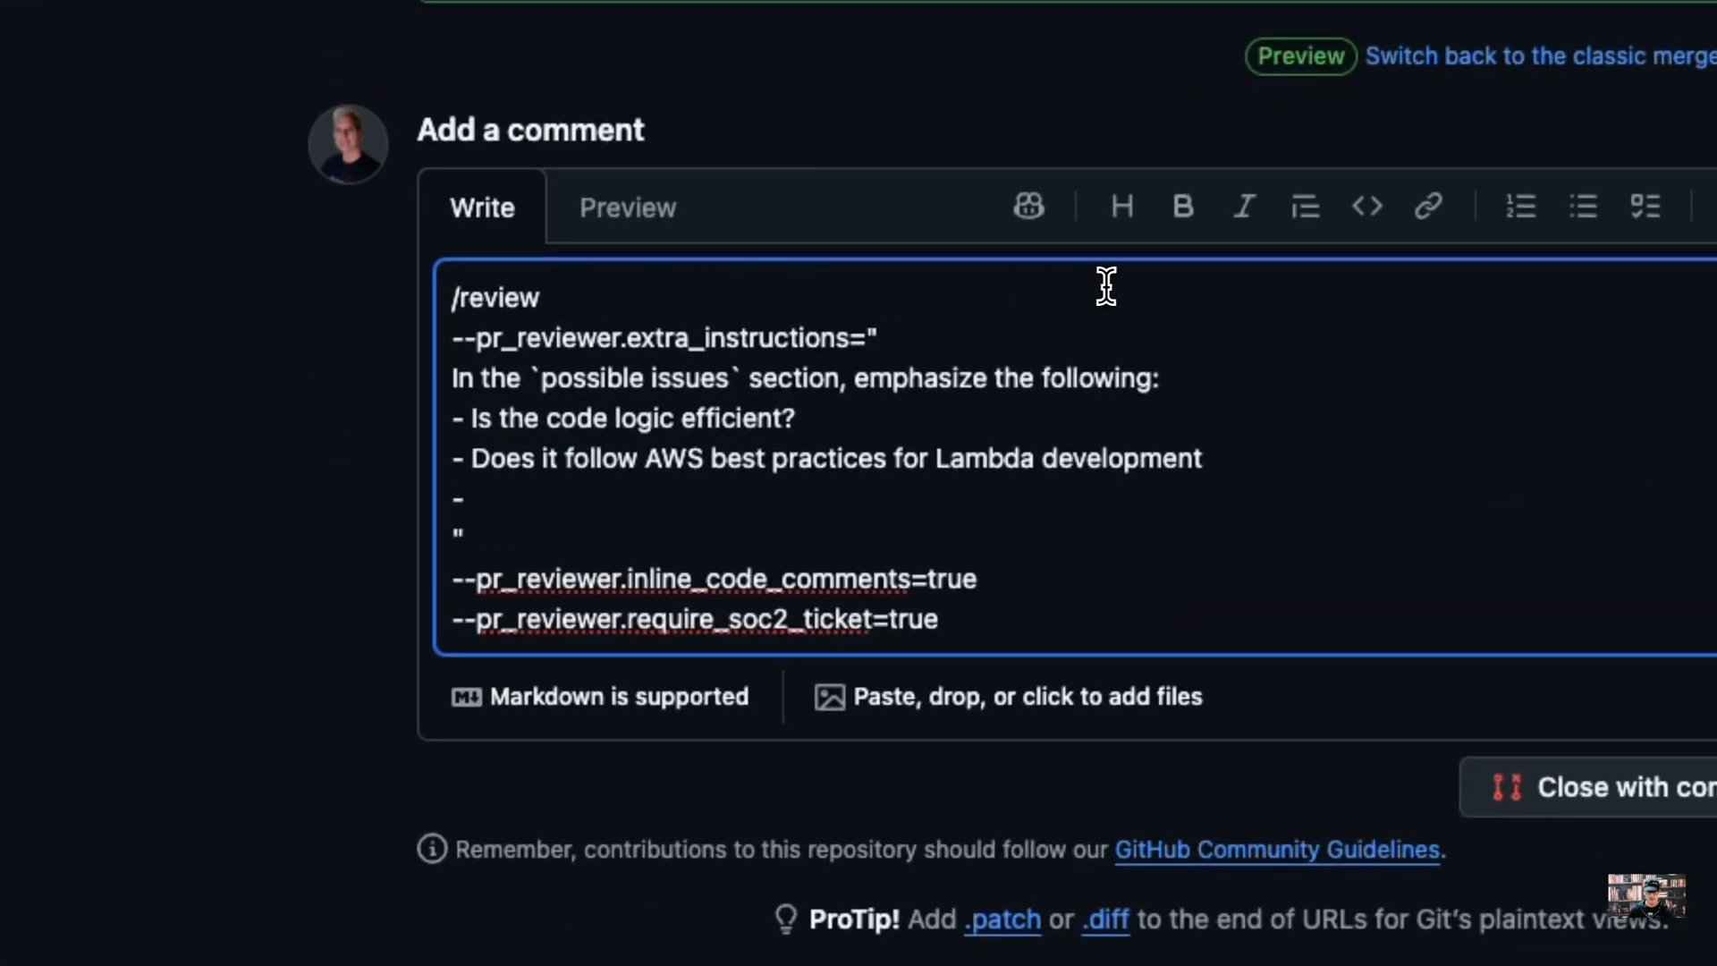
mouse_move(674, 378)
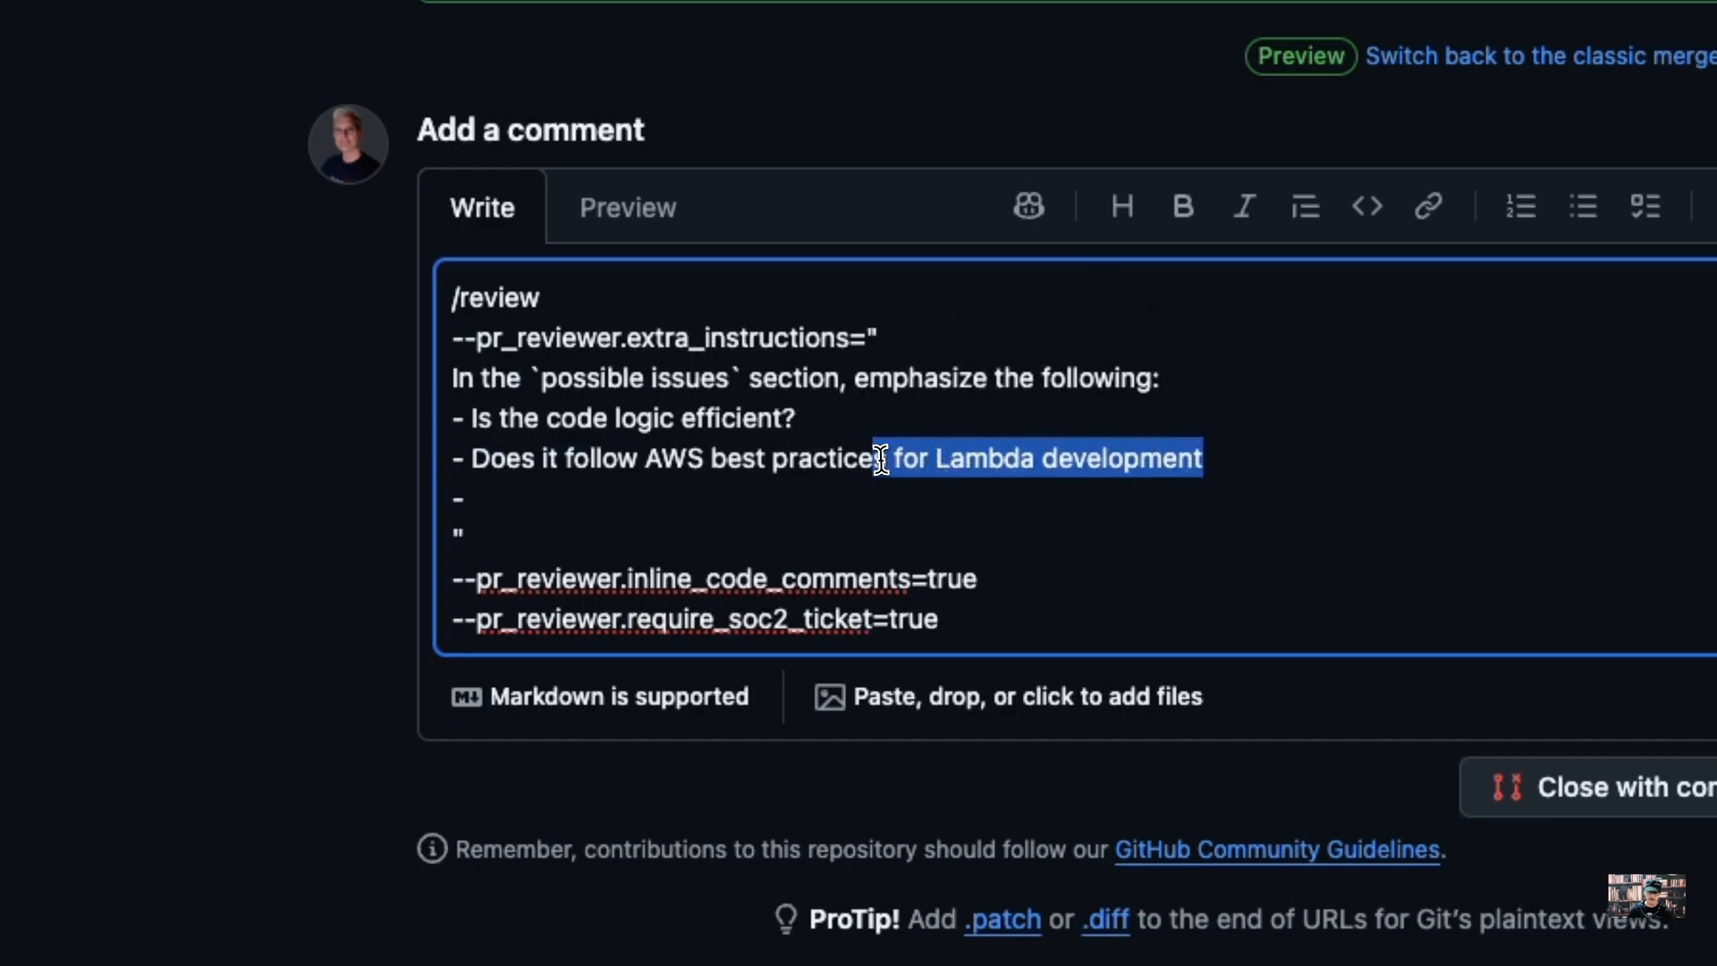
click(989, 518)
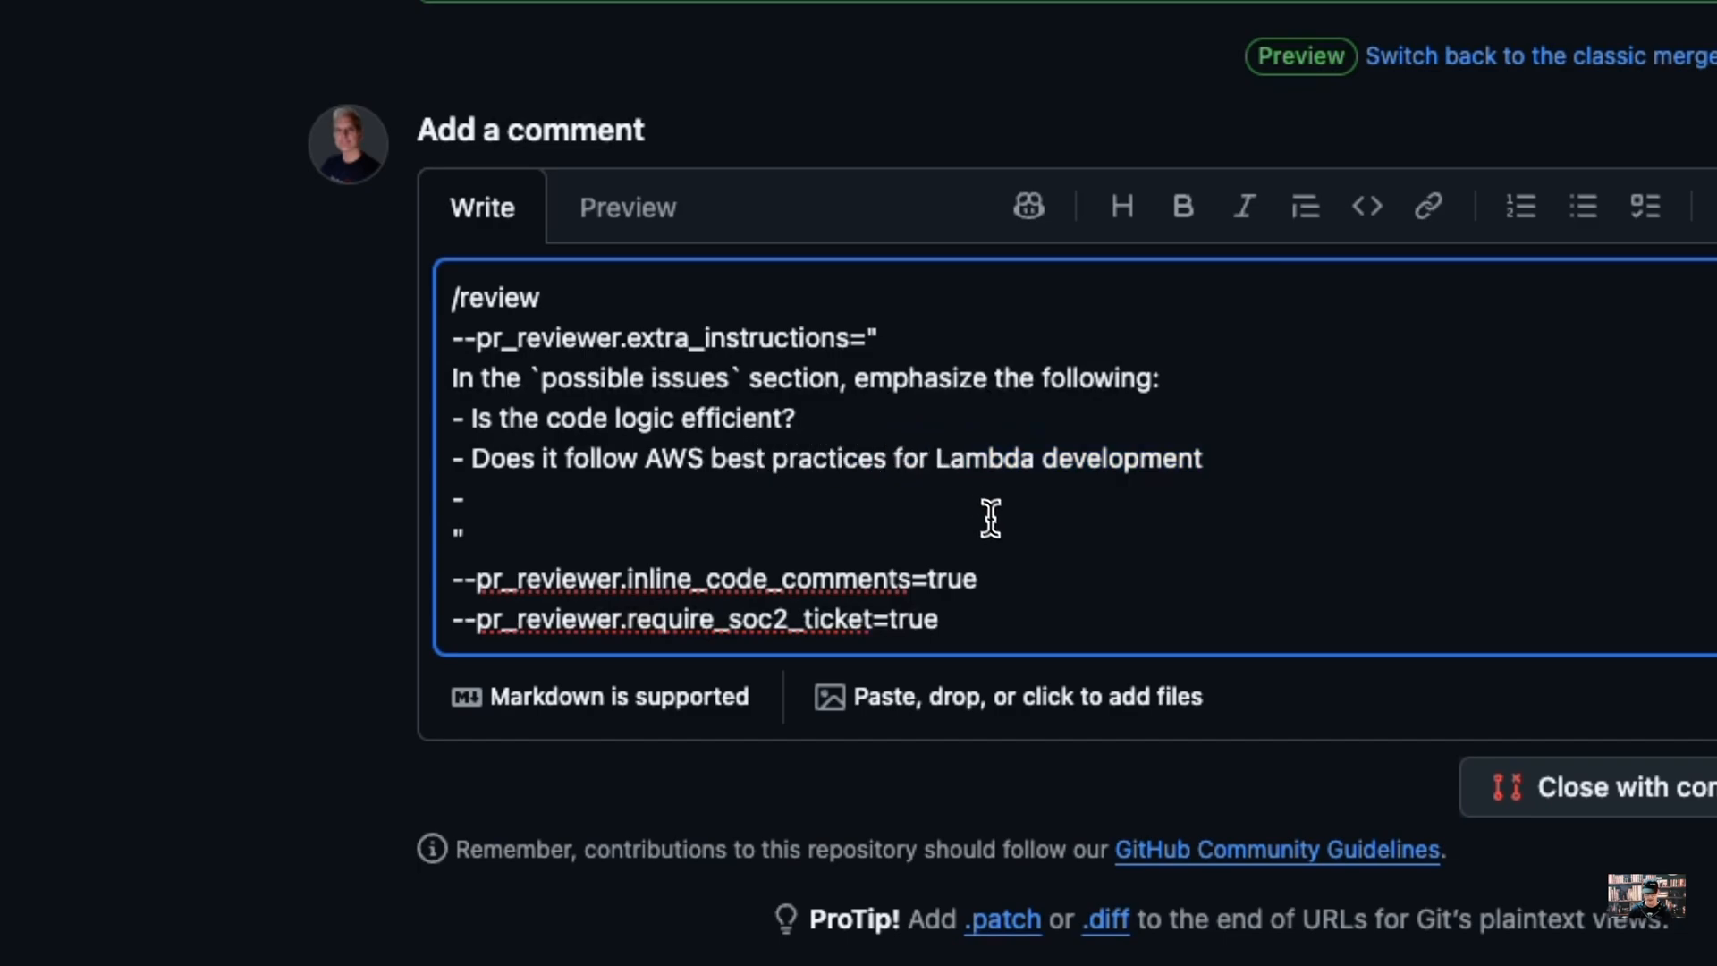
mouse_move(712, 580)
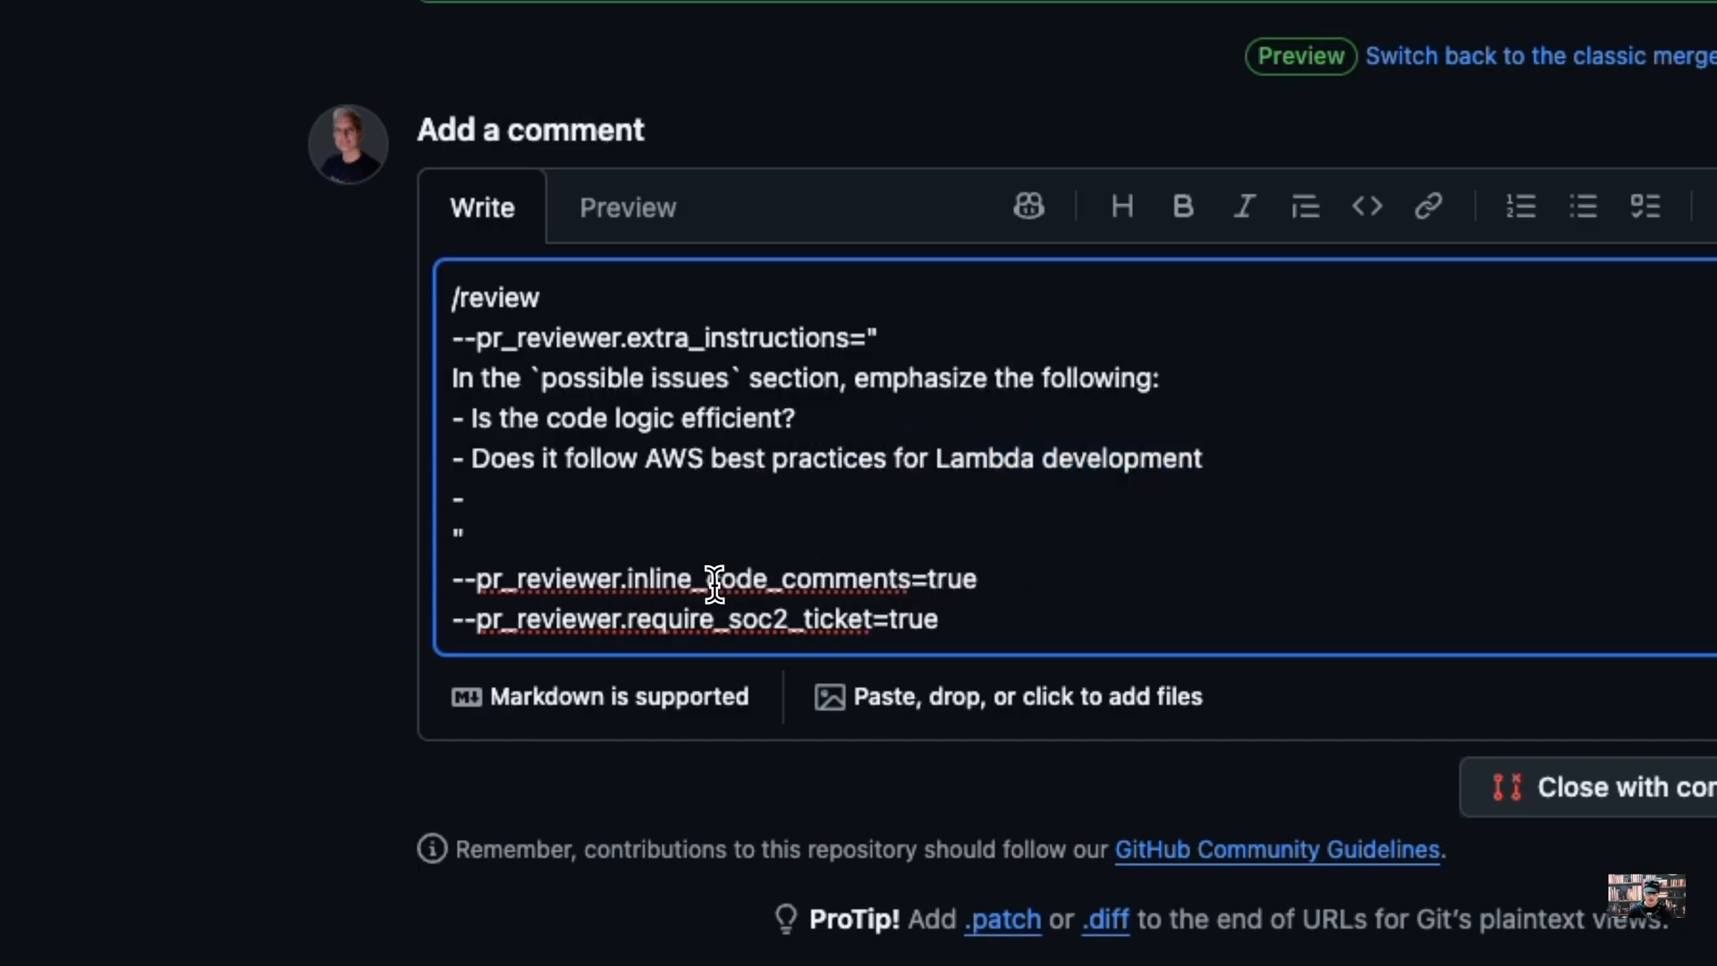
double_click(951, 577)
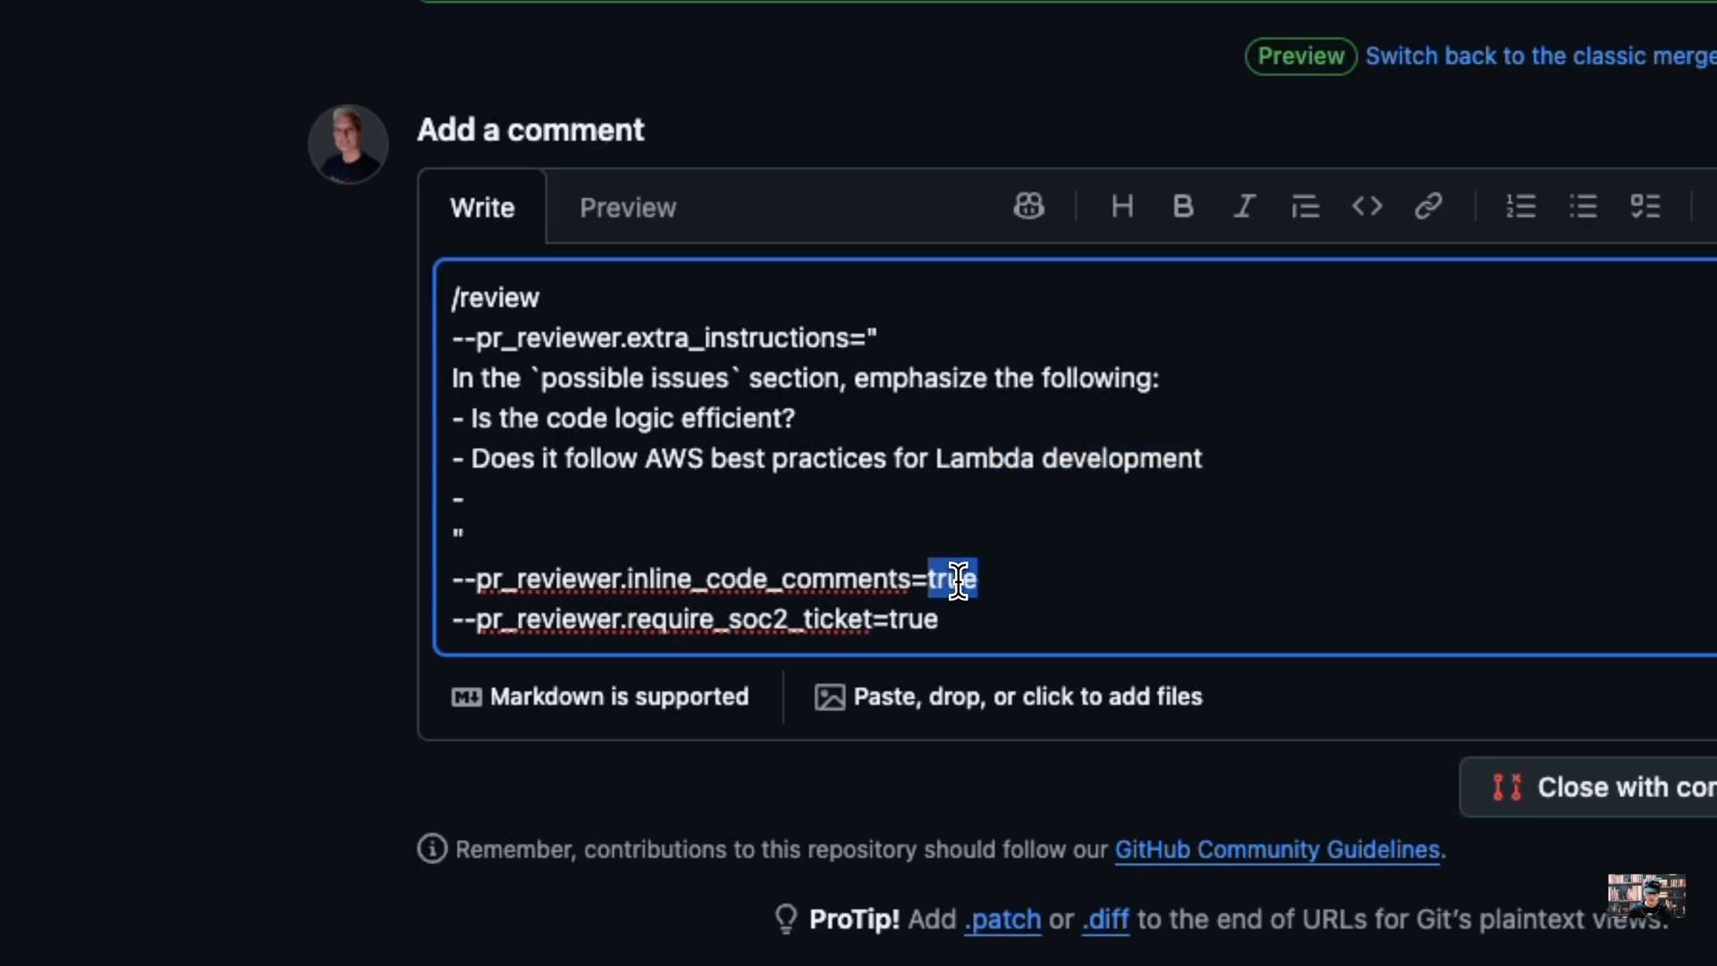
click(939, 619)
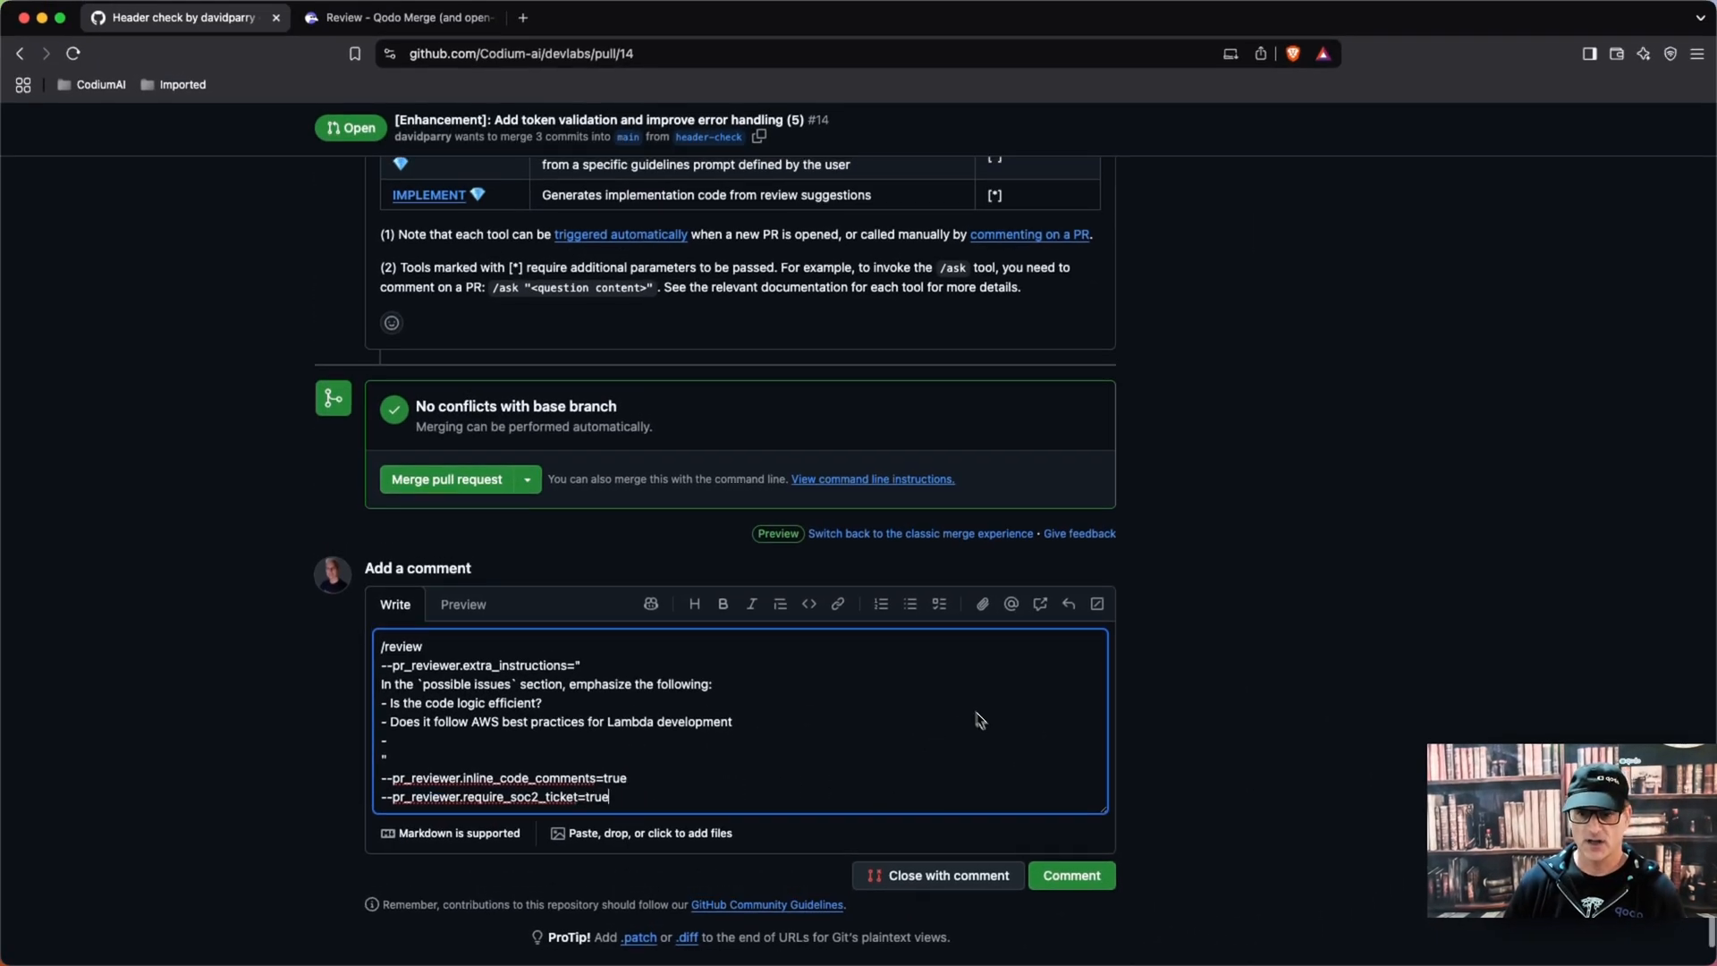
Step: Post the /review comment and view the qodo-merge-pro bot's persistent review reply
click(1069, 874)
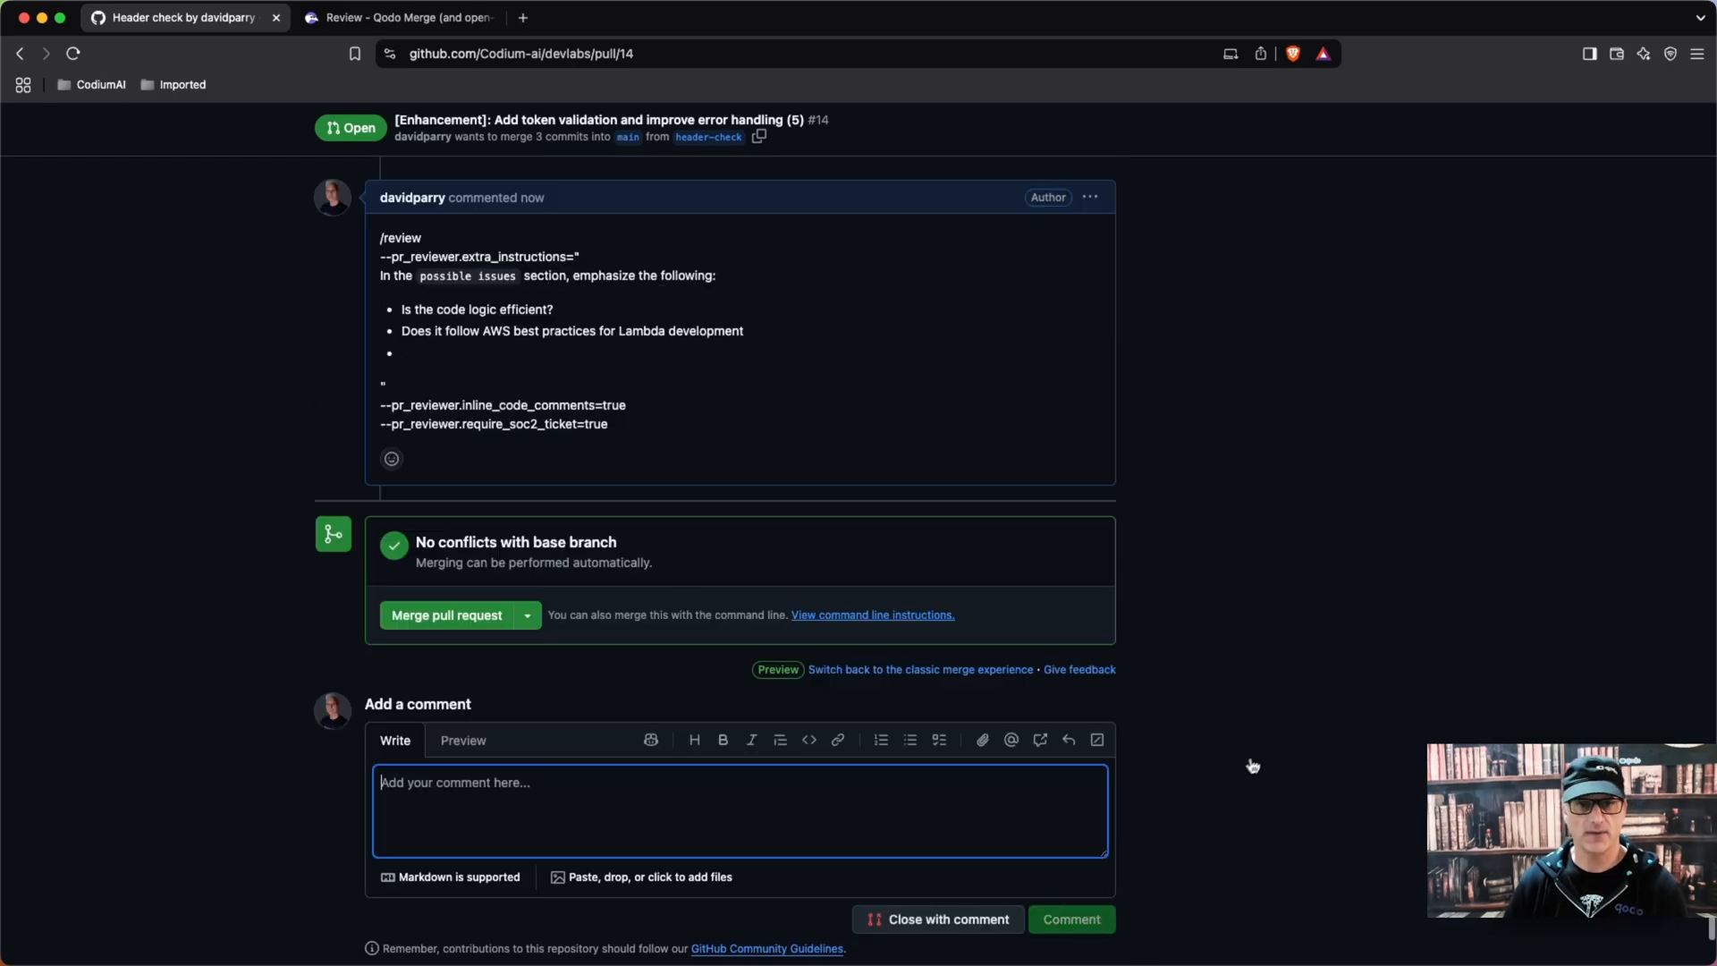
mouse_move(431, 470)
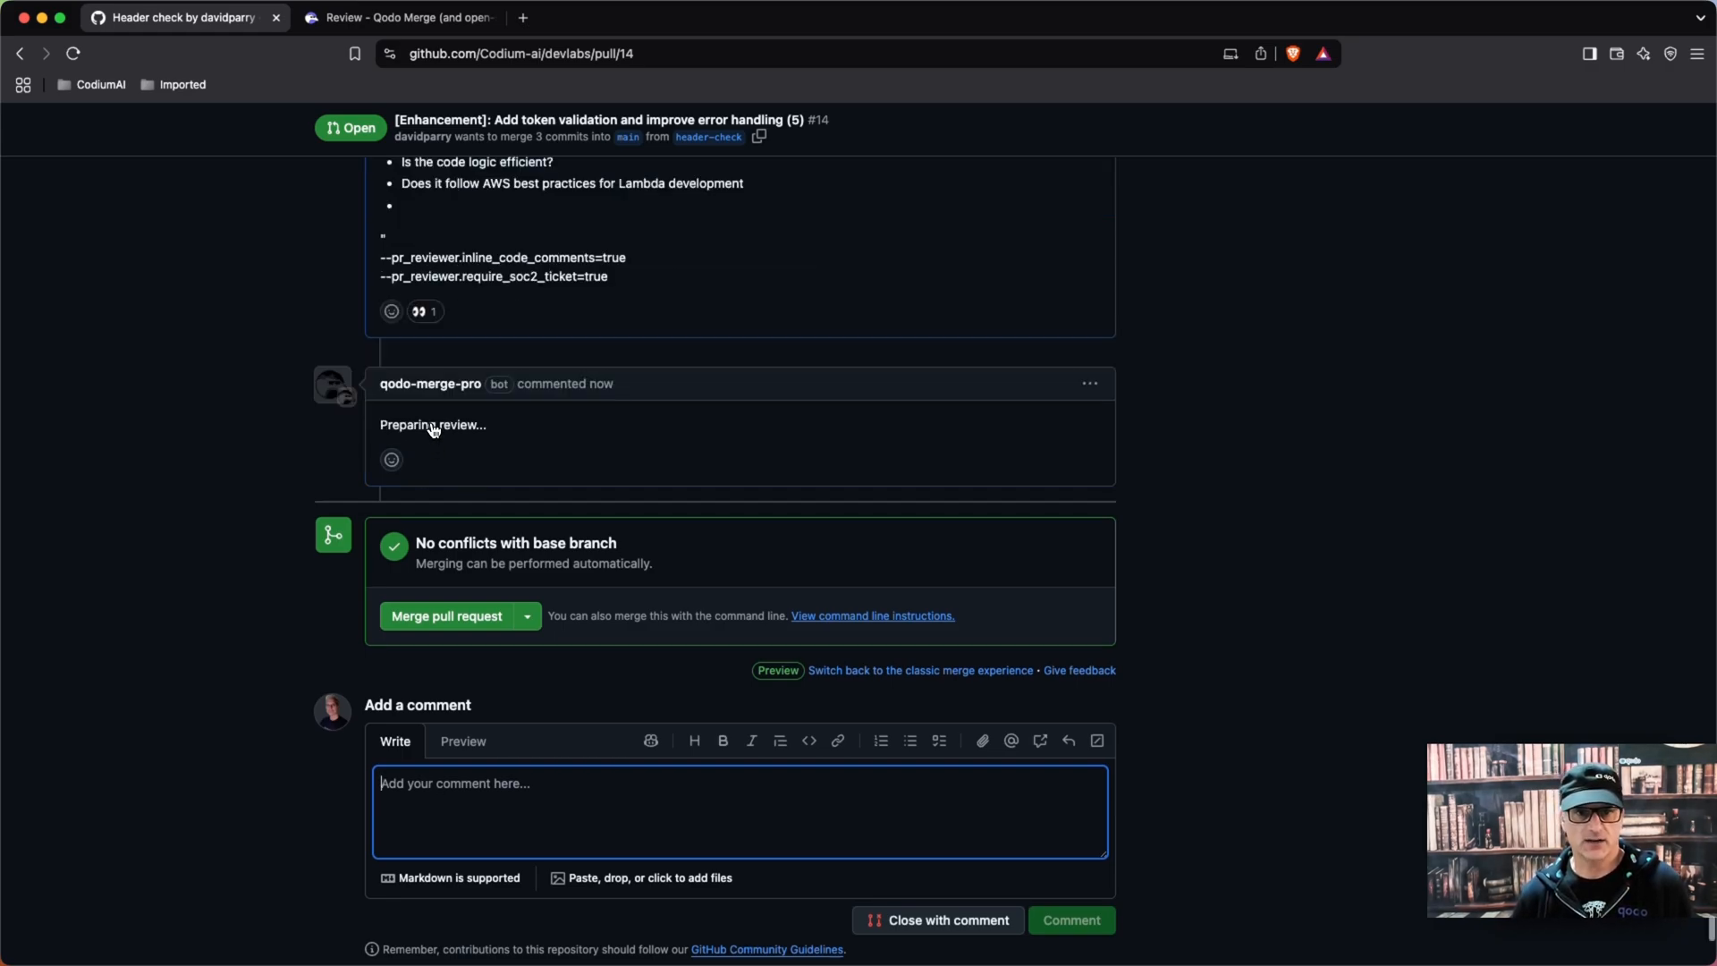
mouse_move(552, 398)
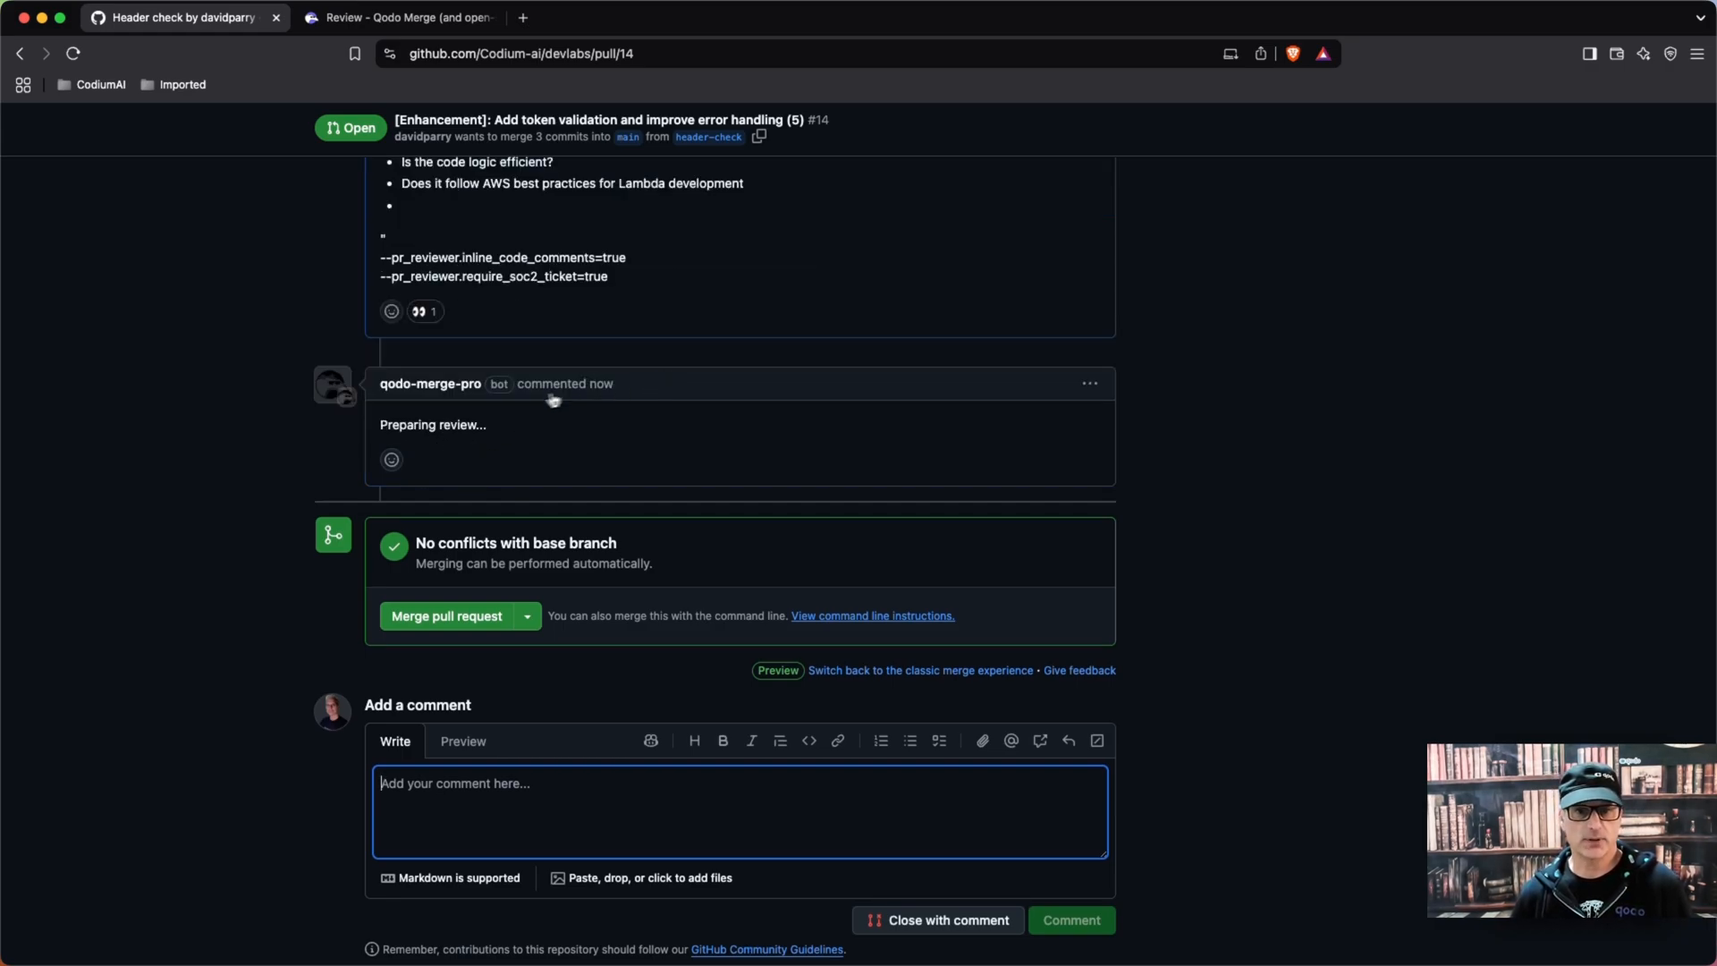
mouse_move(1247, 417)
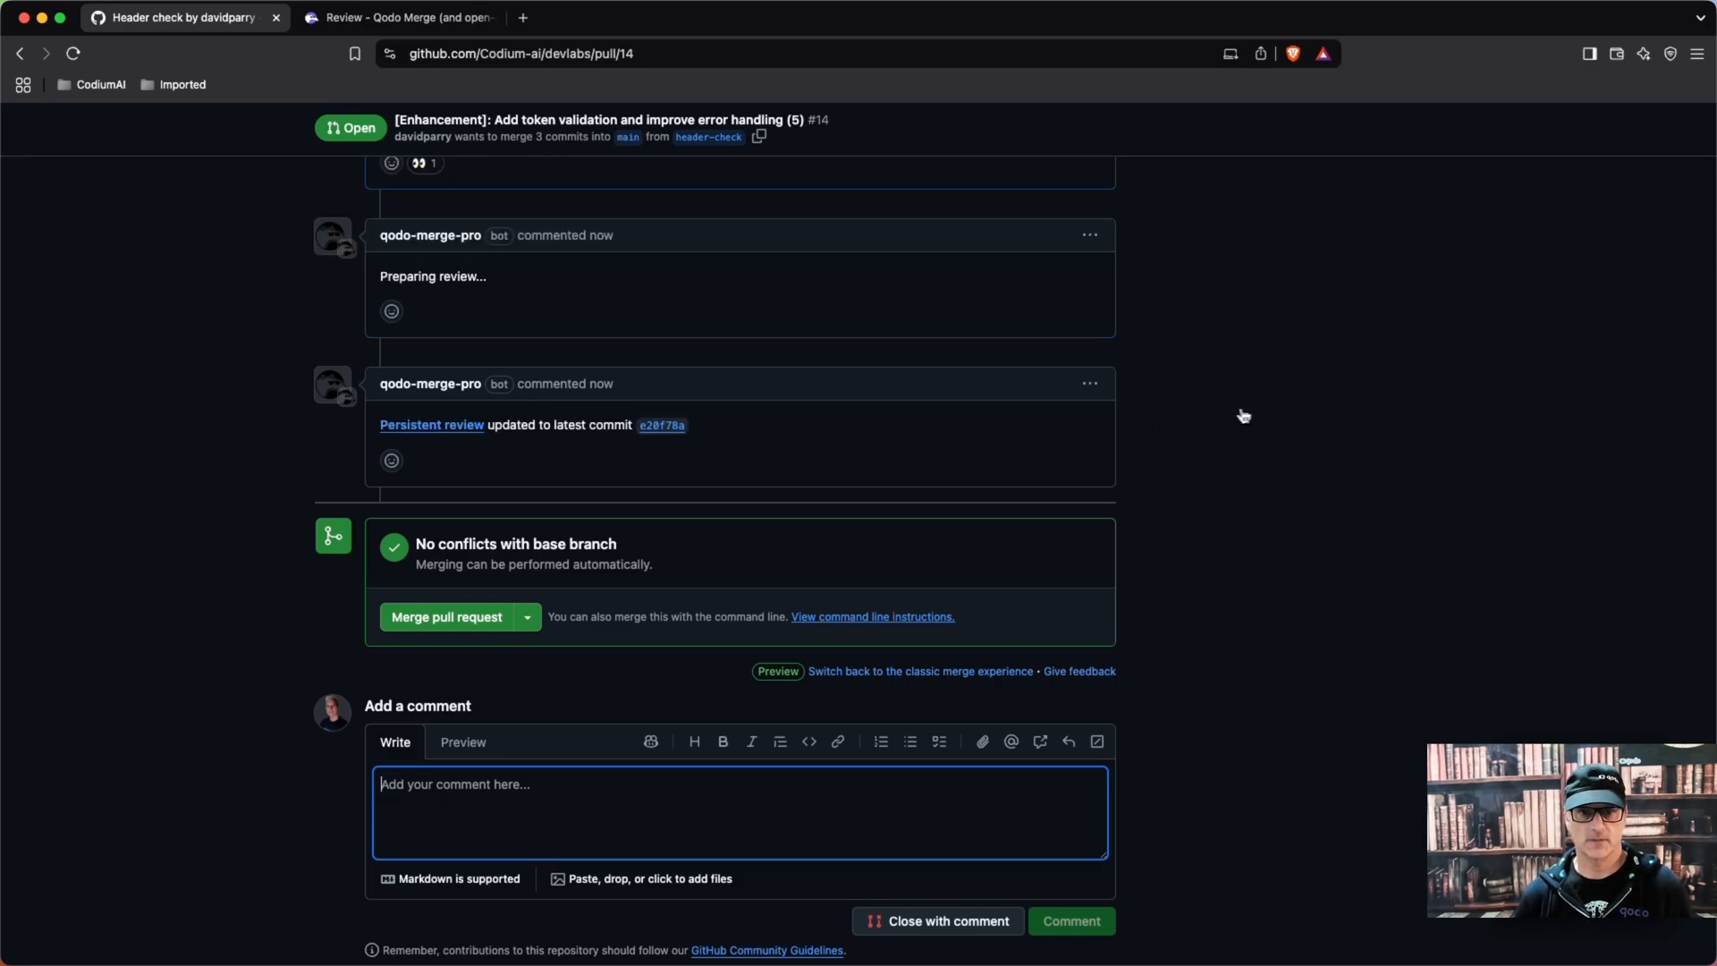
mouse_move(845, 345)
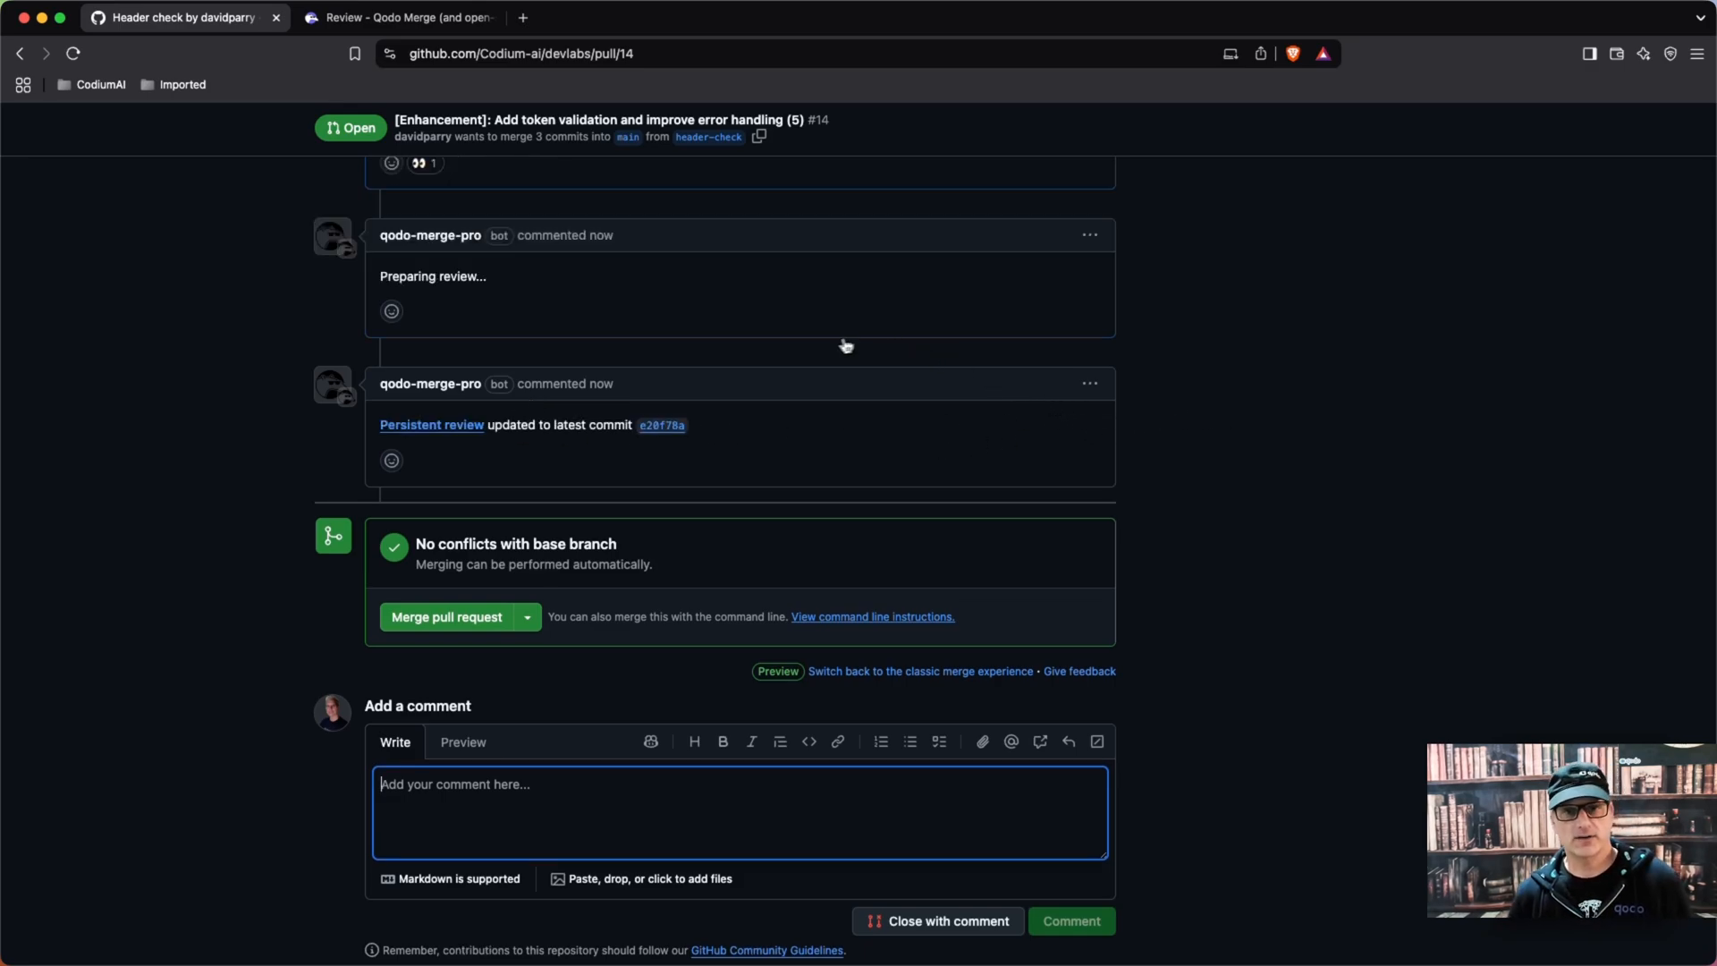
scroll(down, 3)
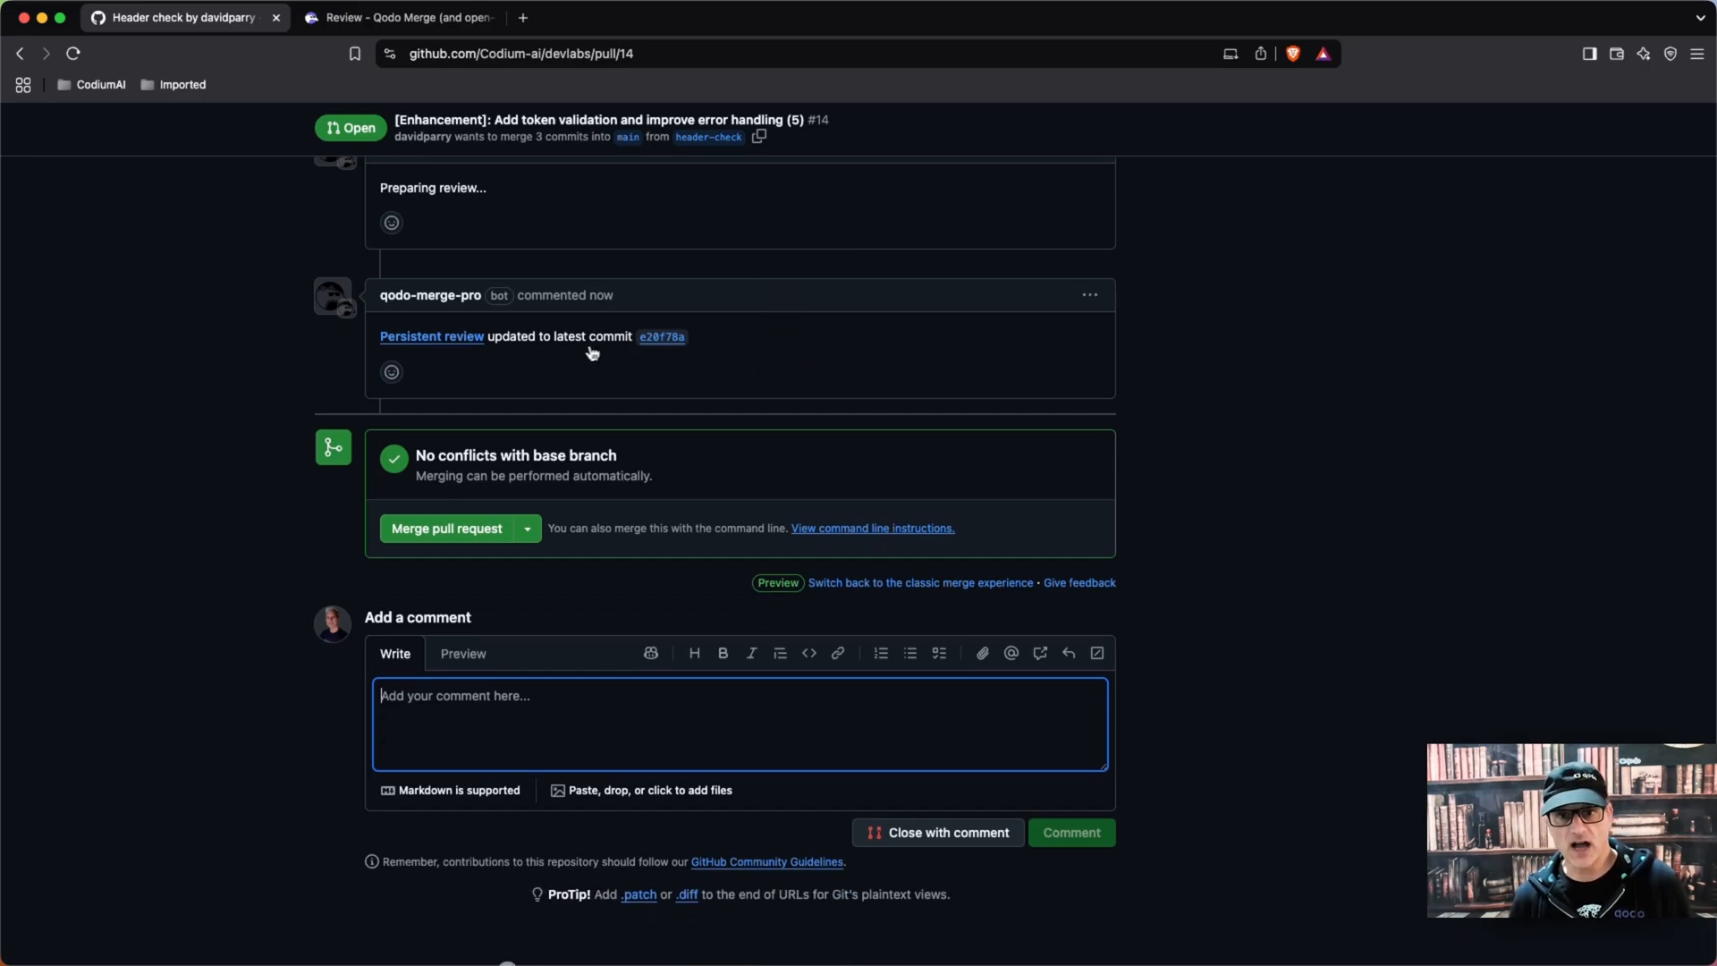
mouse_move(431, 336)
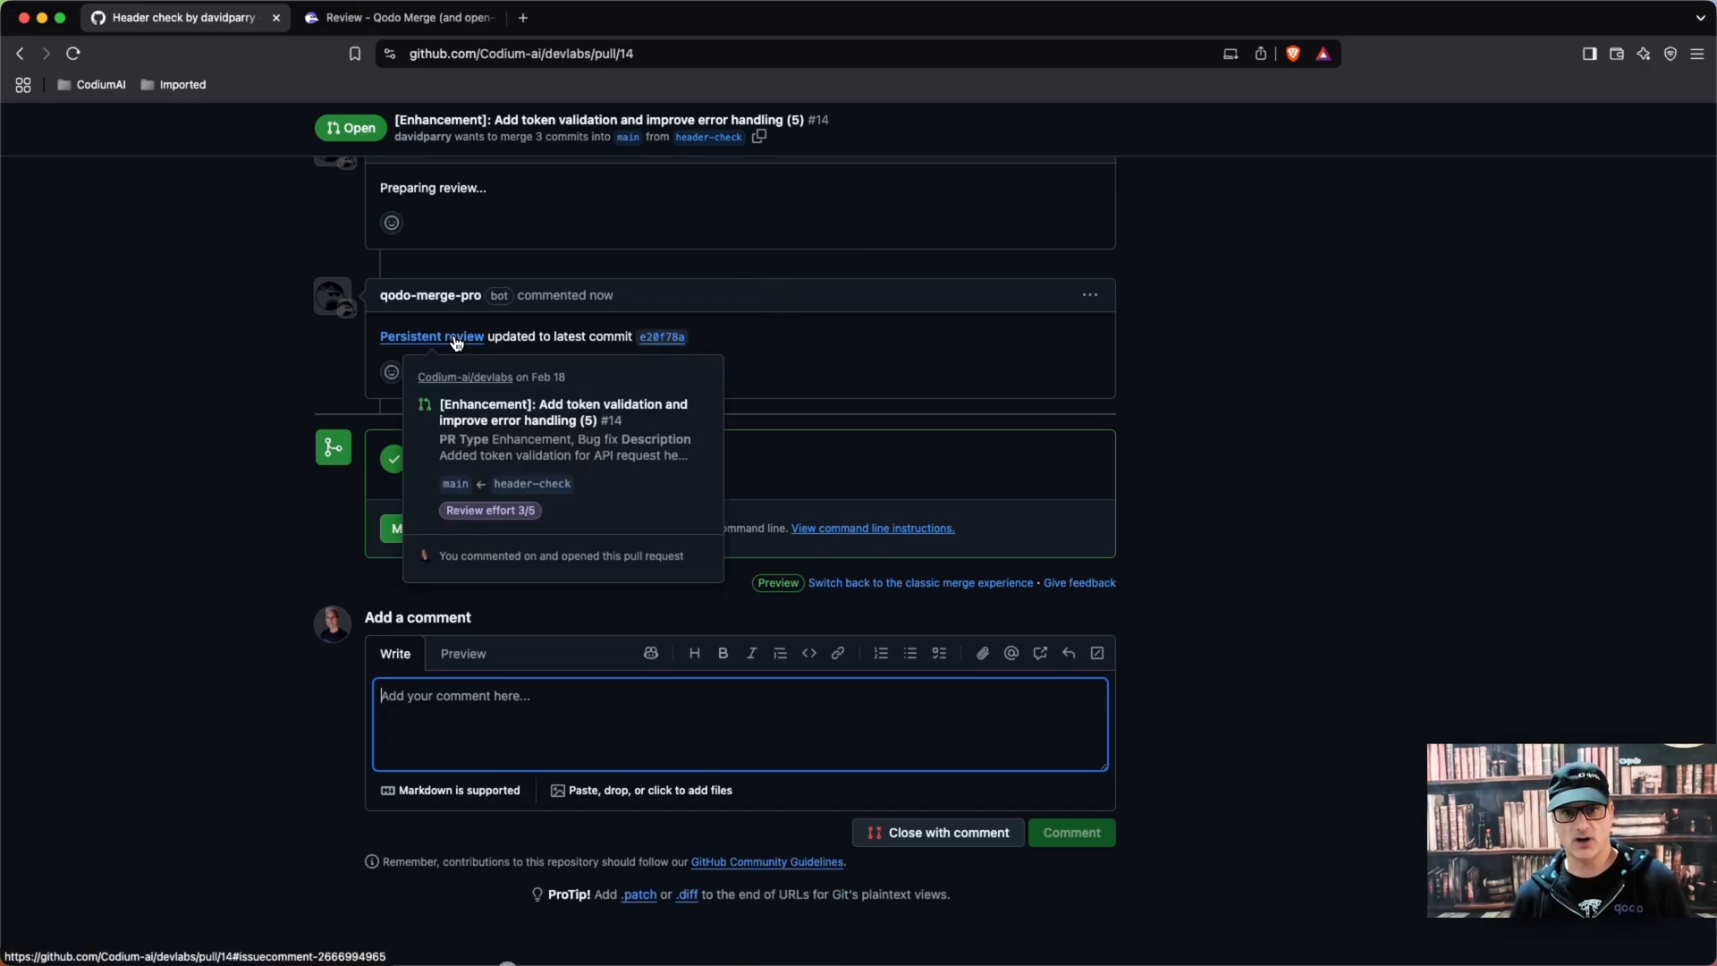
click(431, 336)
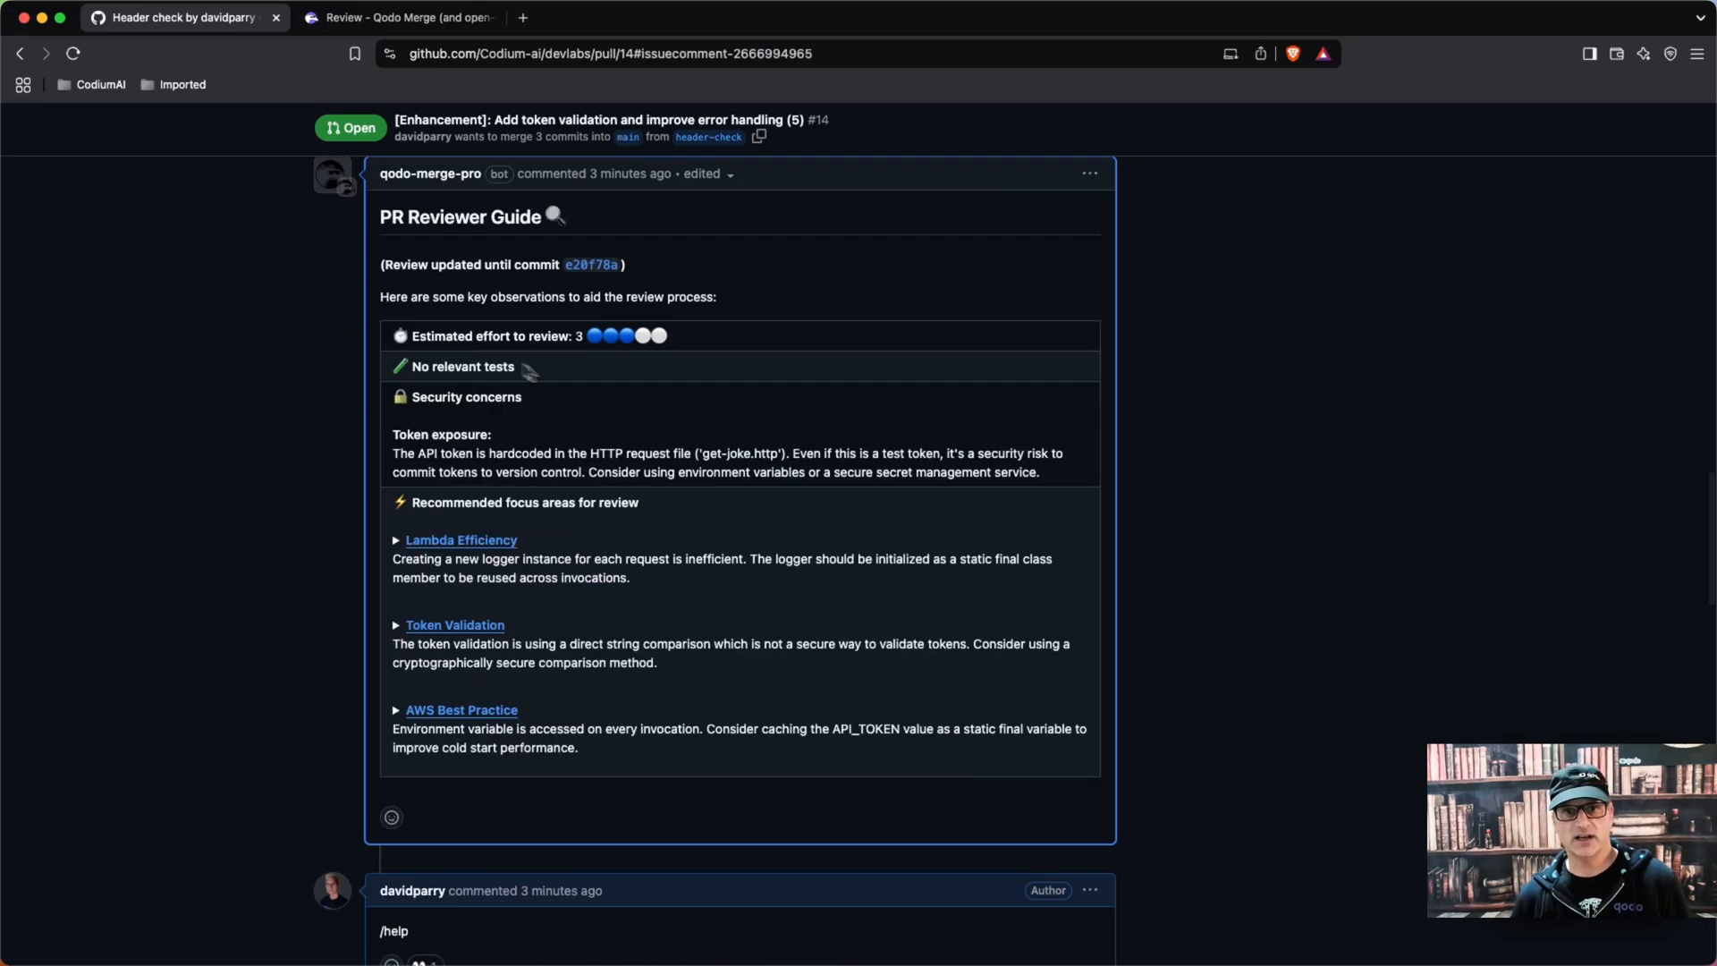
scroll(down, 3)
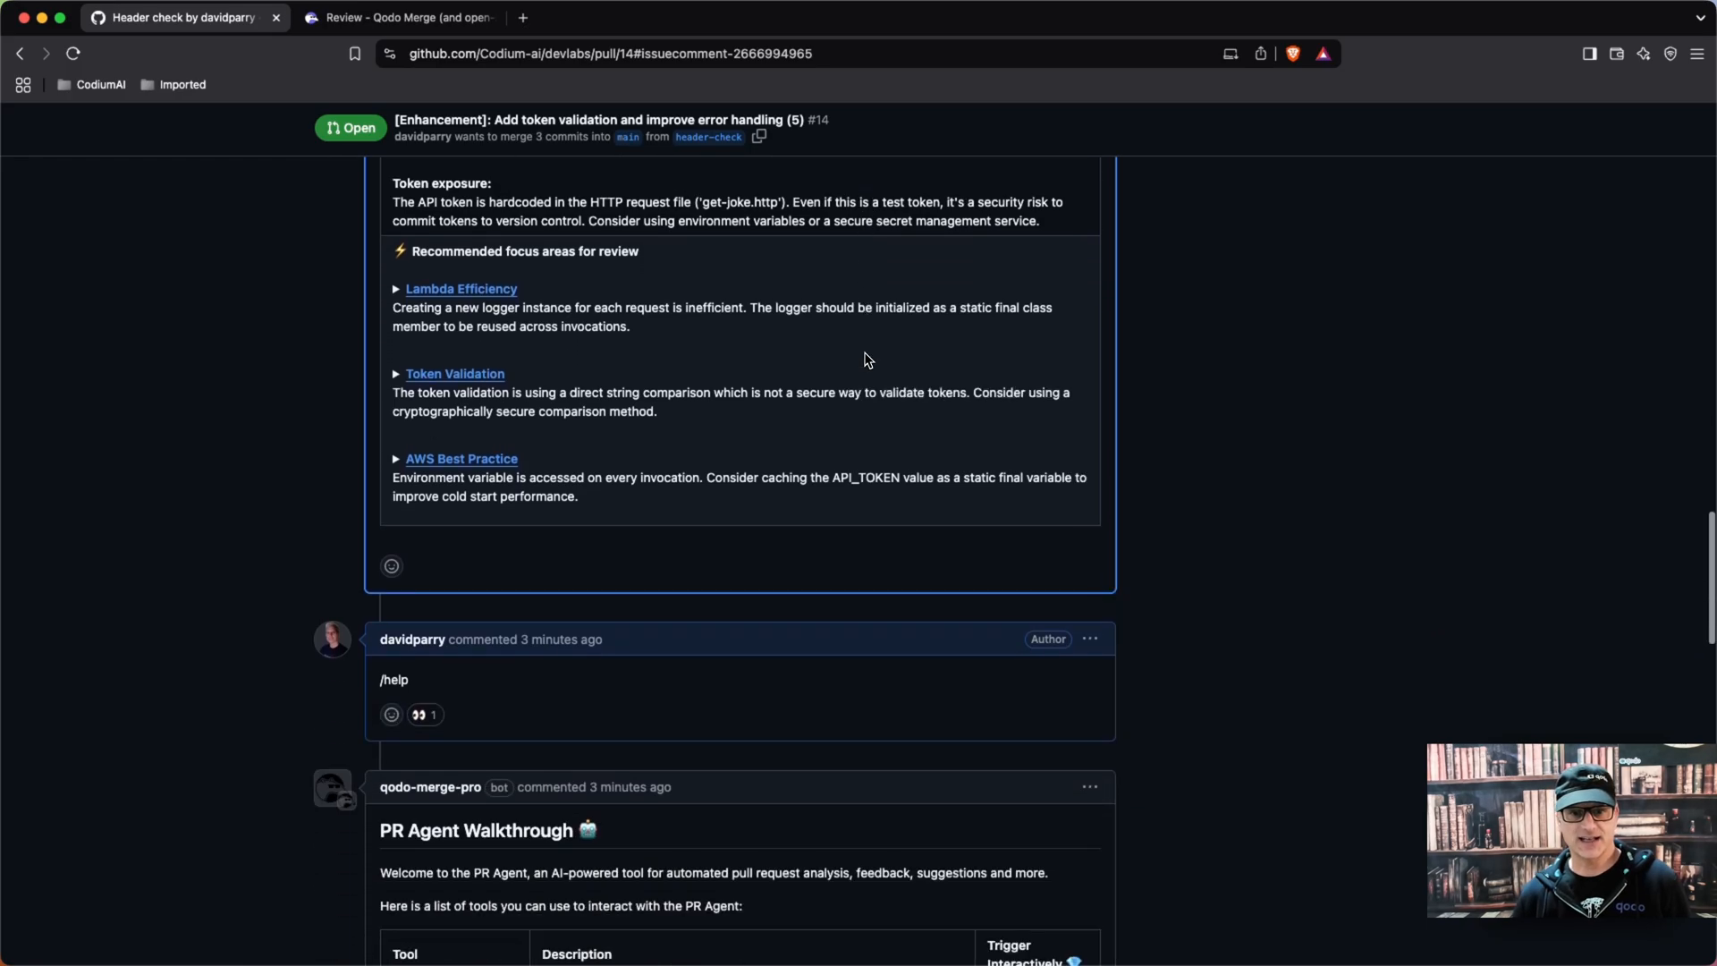
scroll(up, 3)
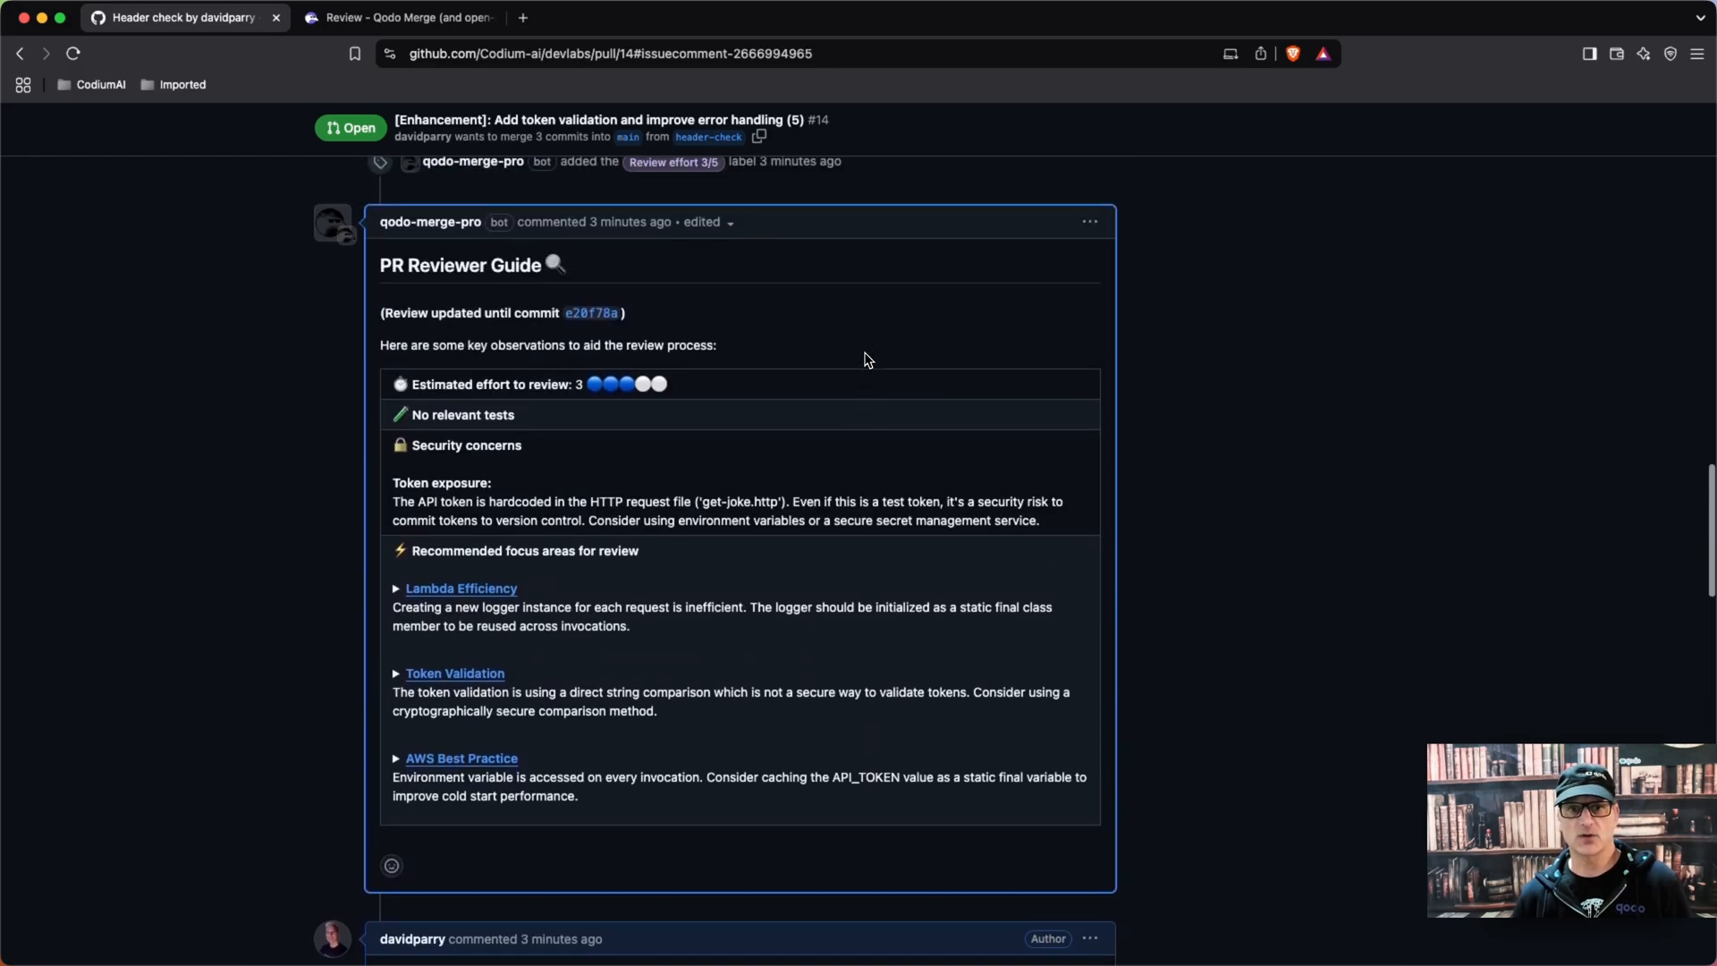
mouse_move(671, 236)
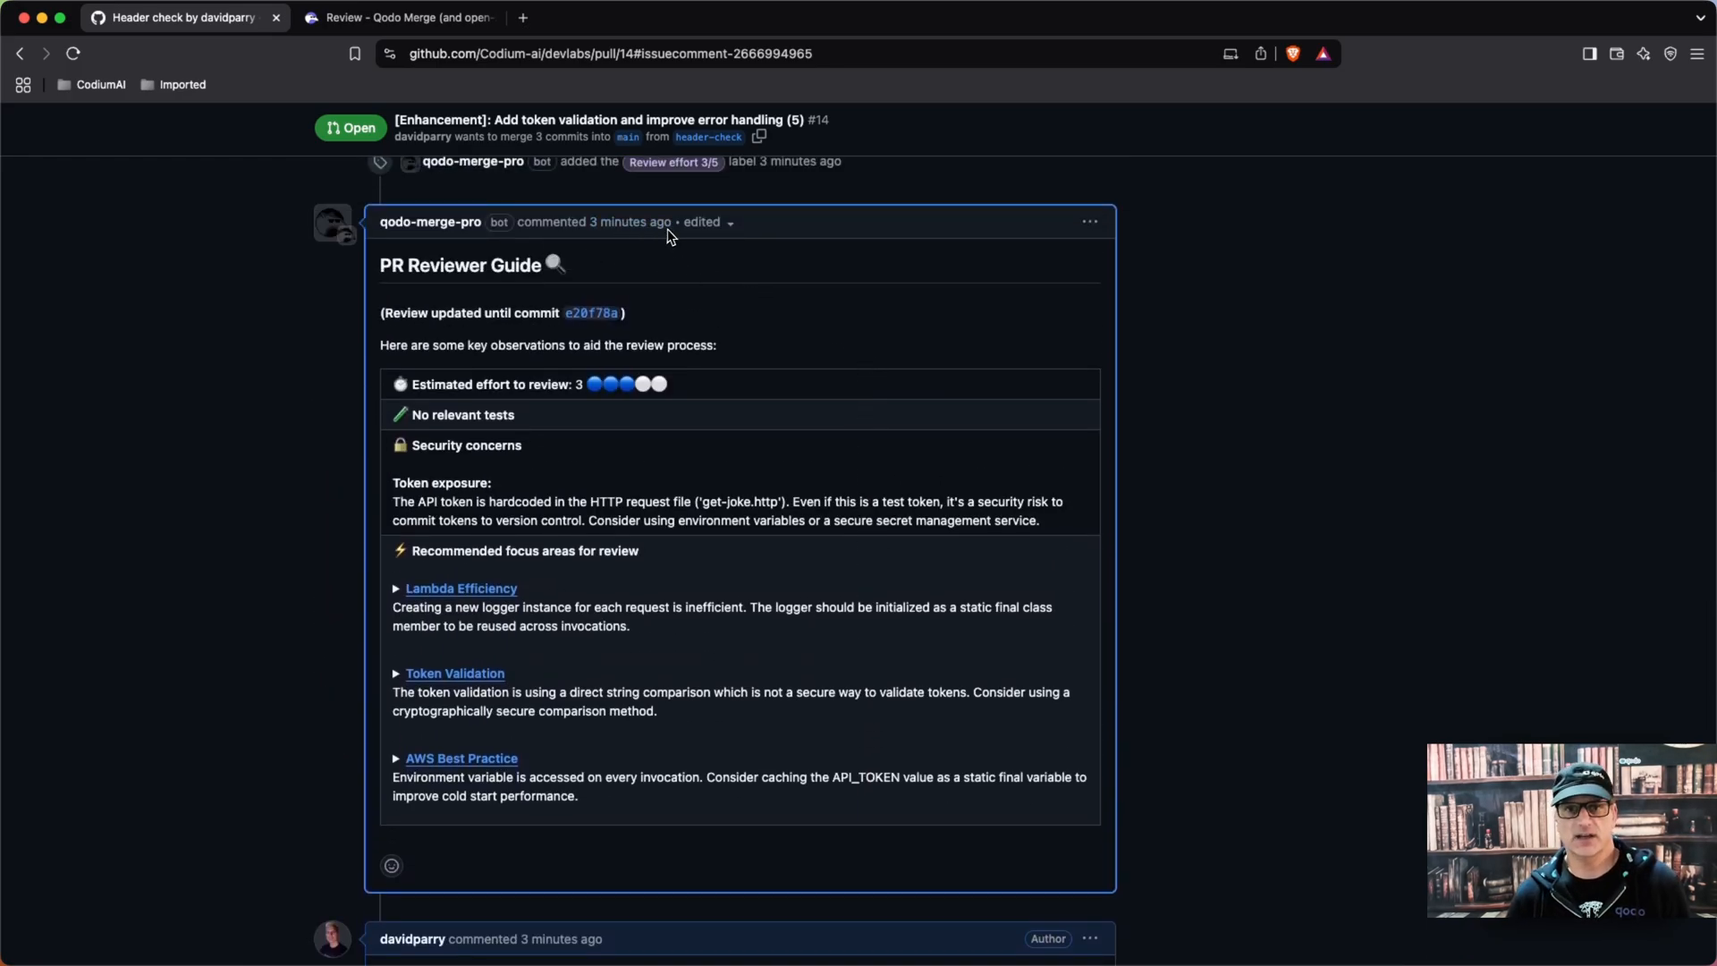
mouse_move(418, 281)
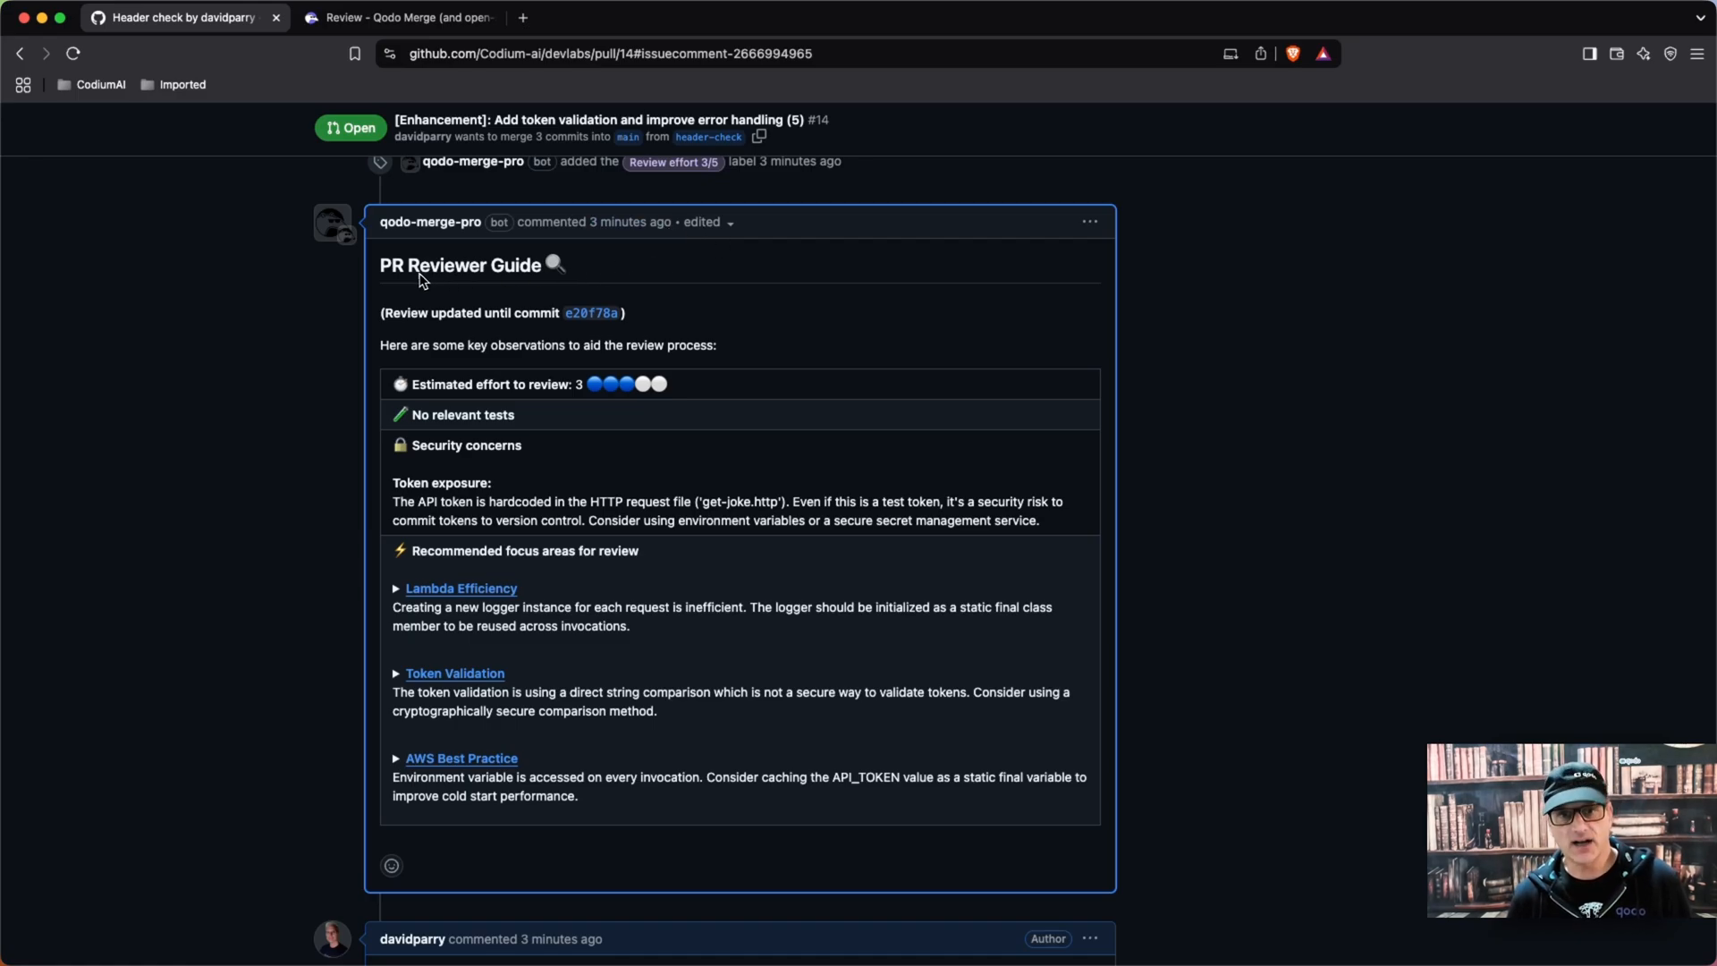
mouse_move(676, 325)
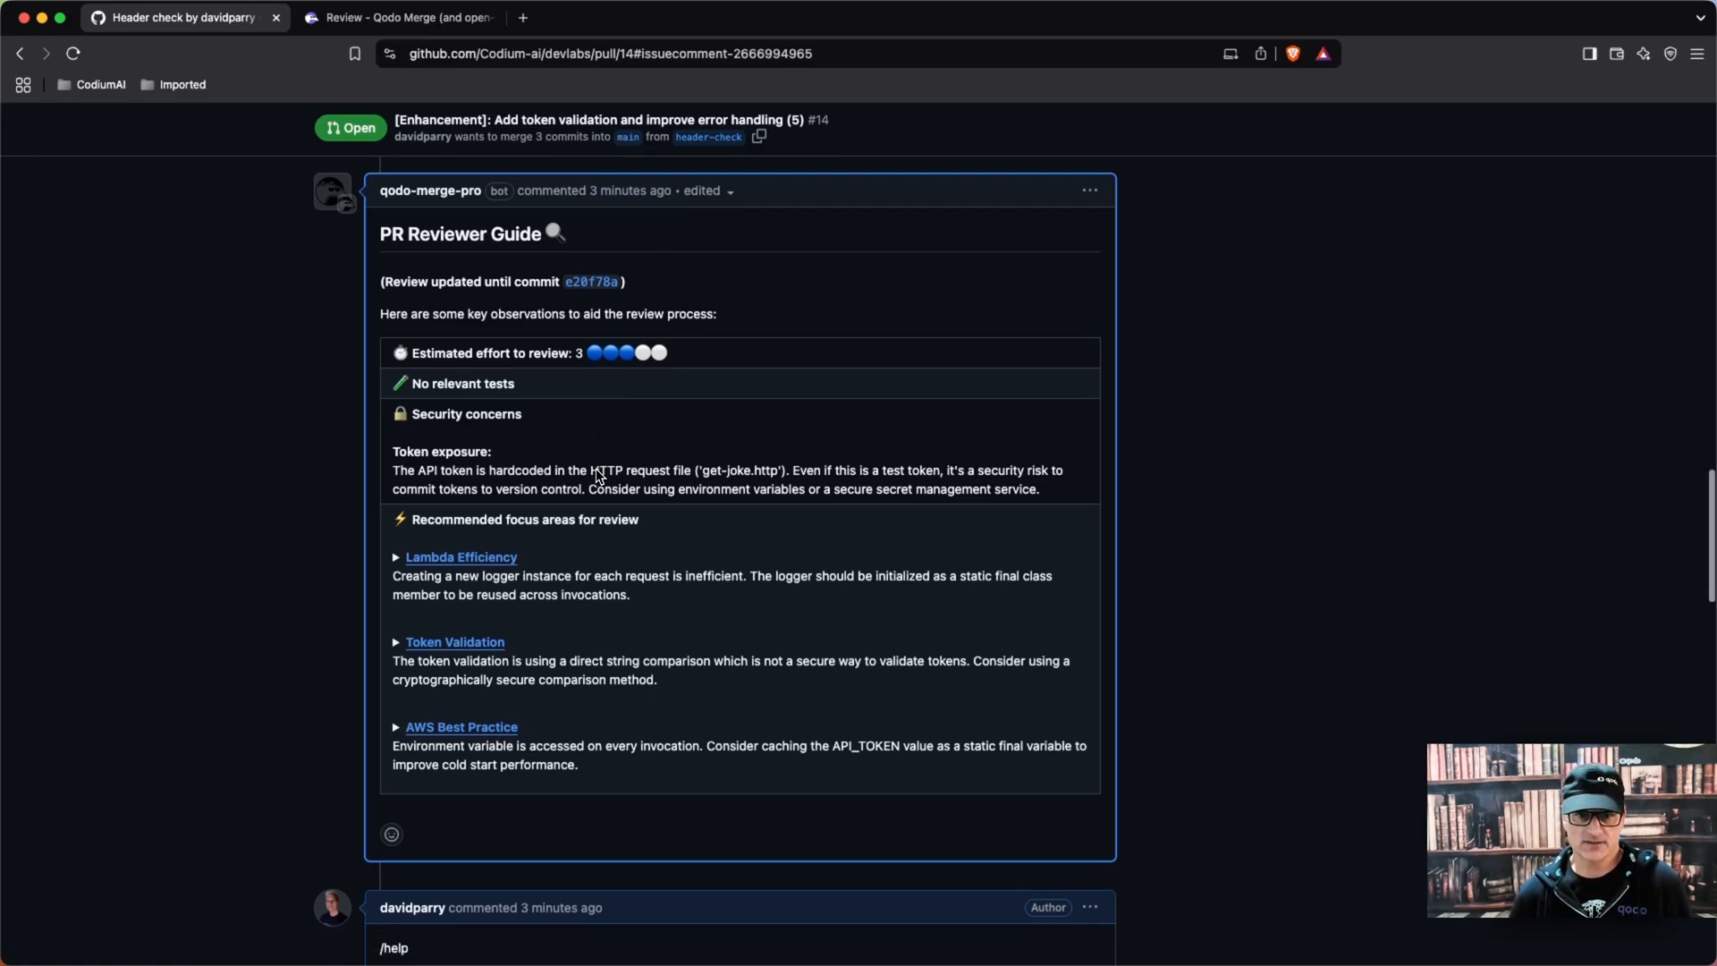
mouse_move(620, 426)
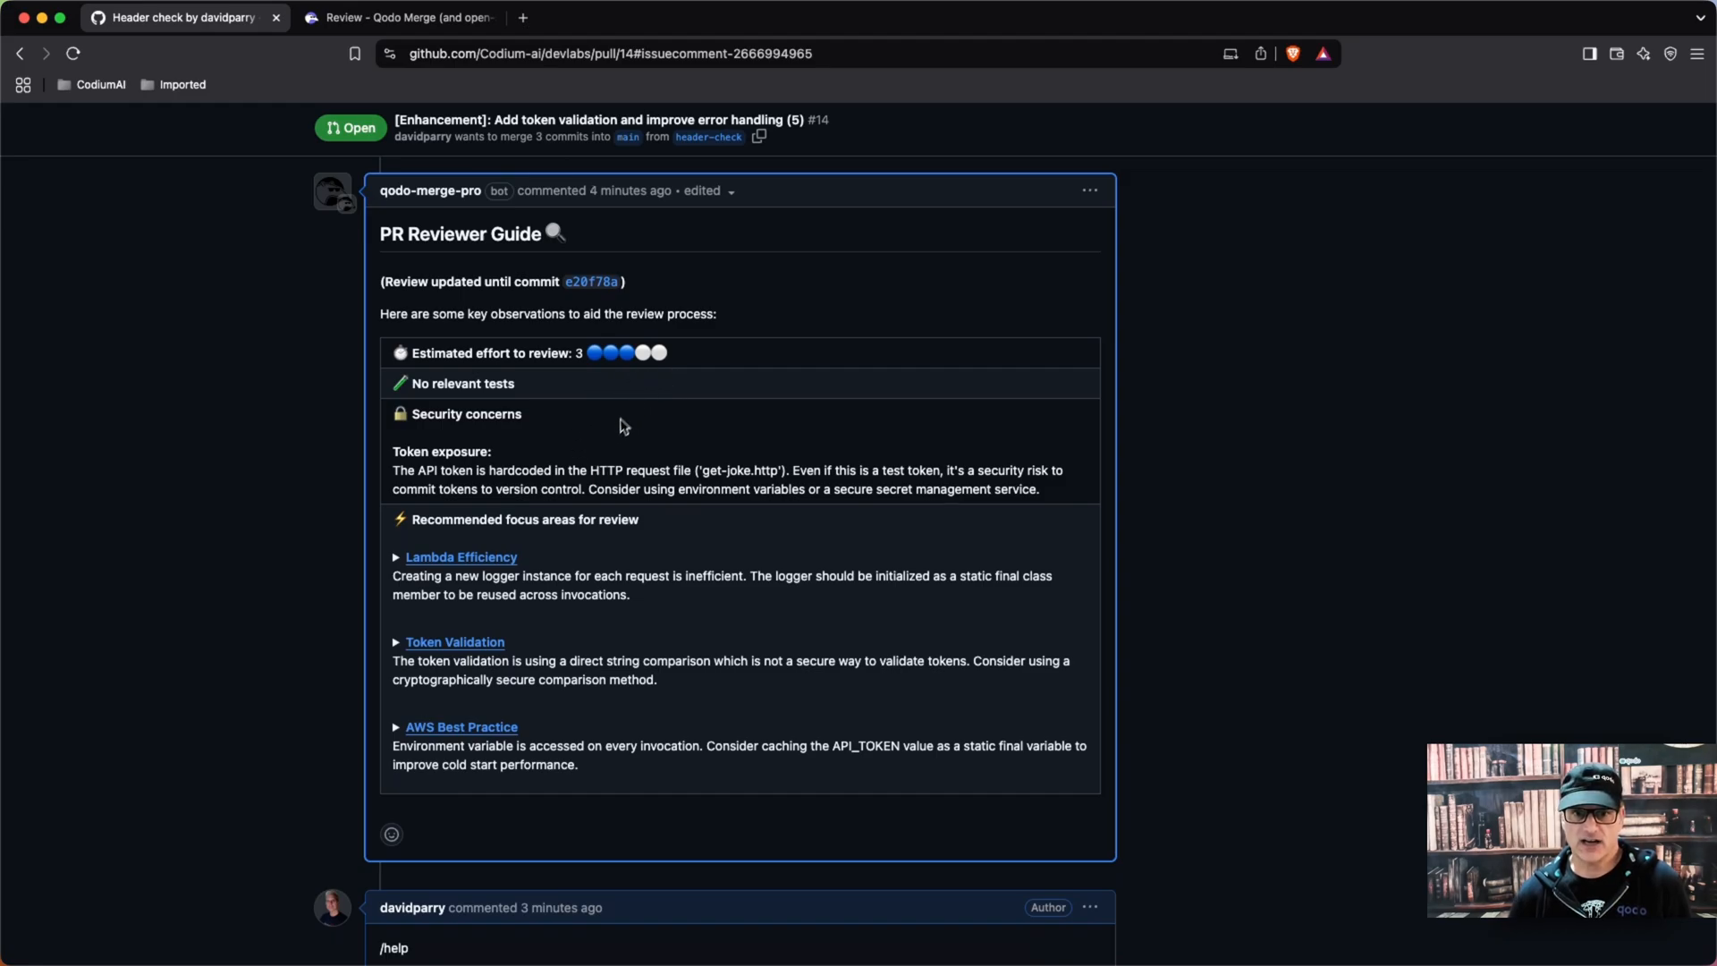
scroll(down, 3)
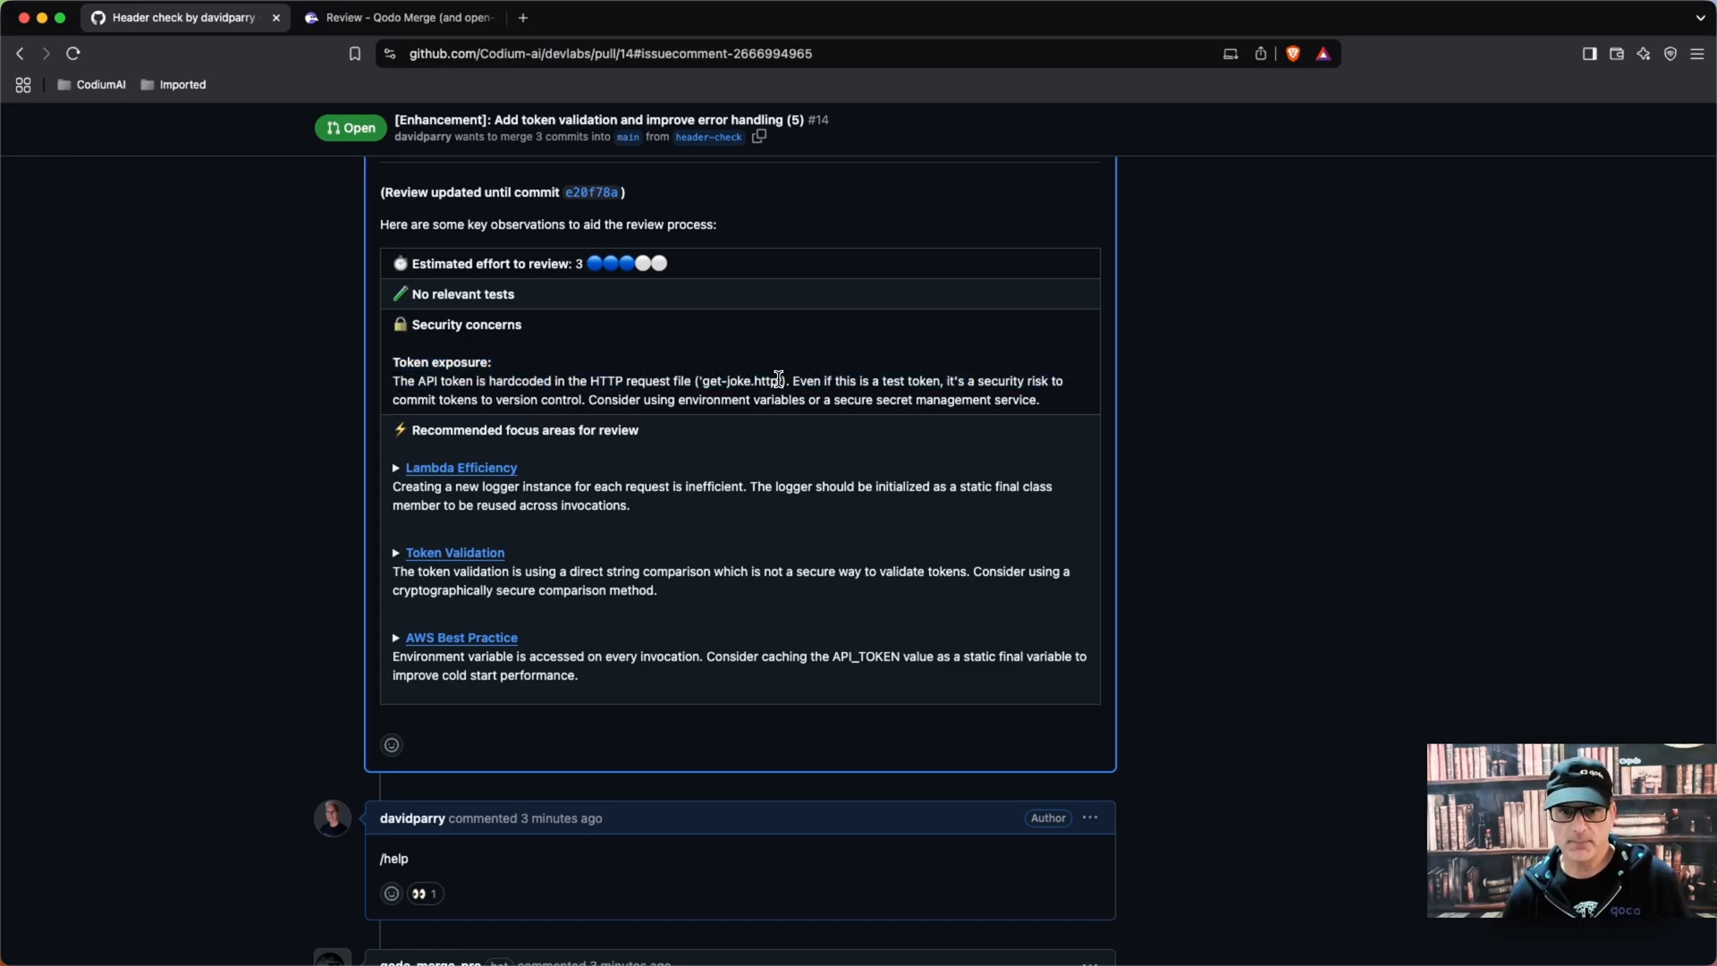
scroll(down, 3)
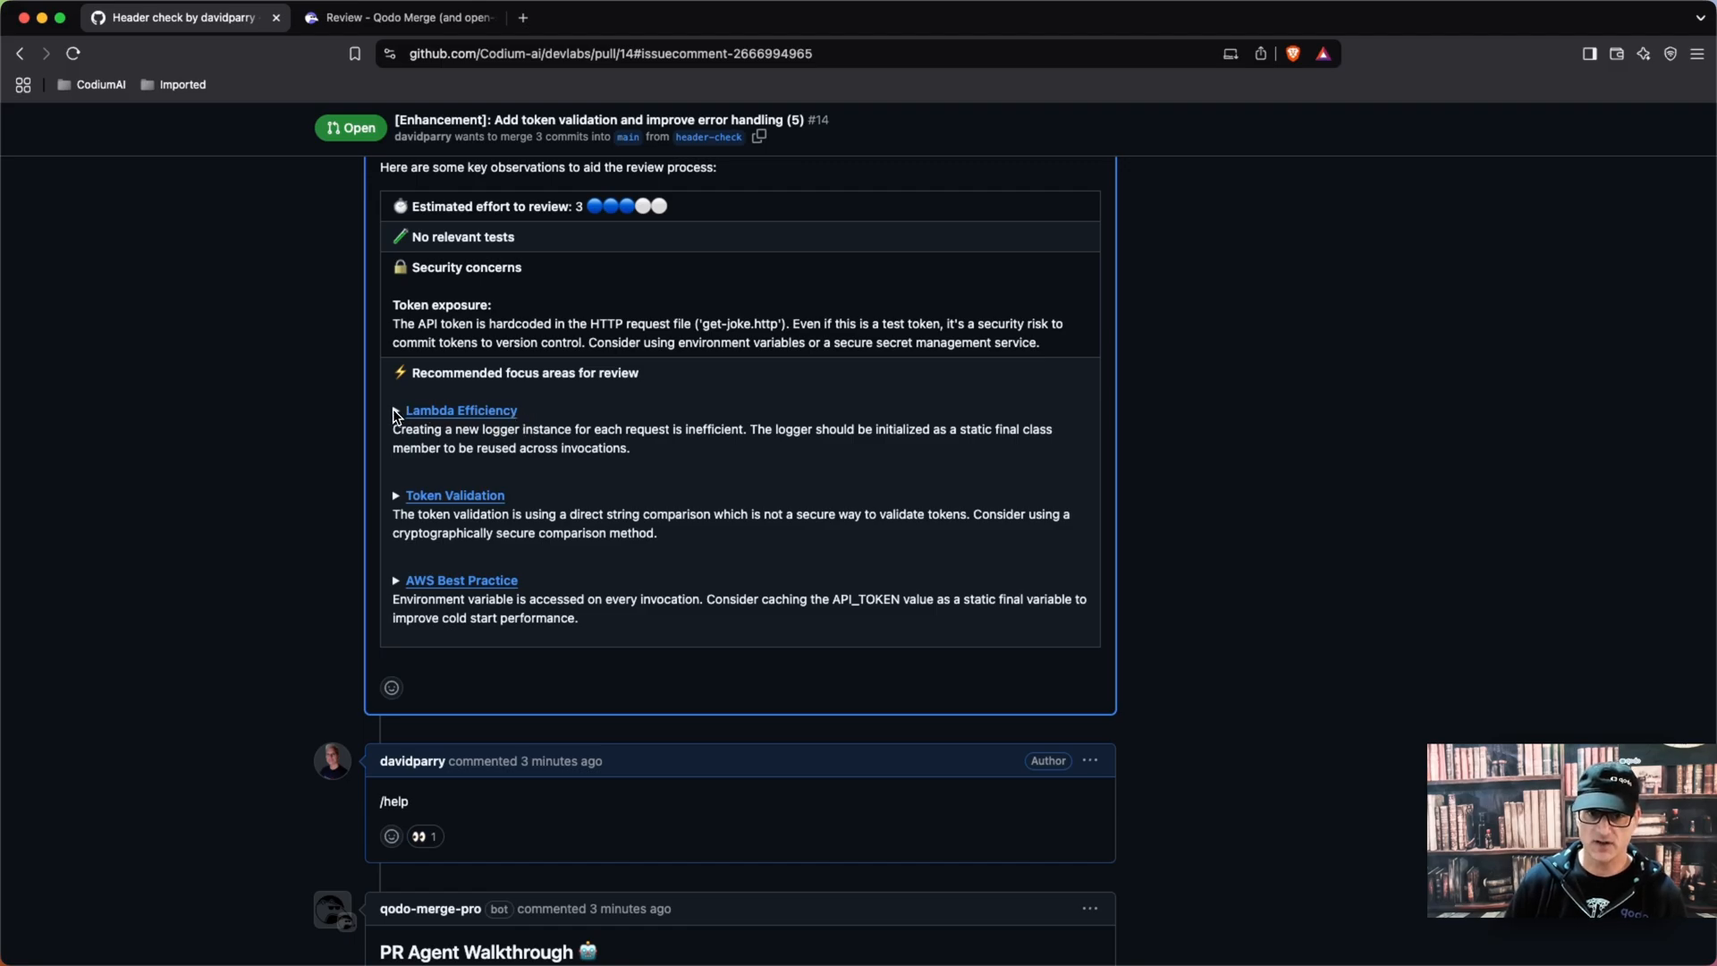
mouse_move(397, 501)
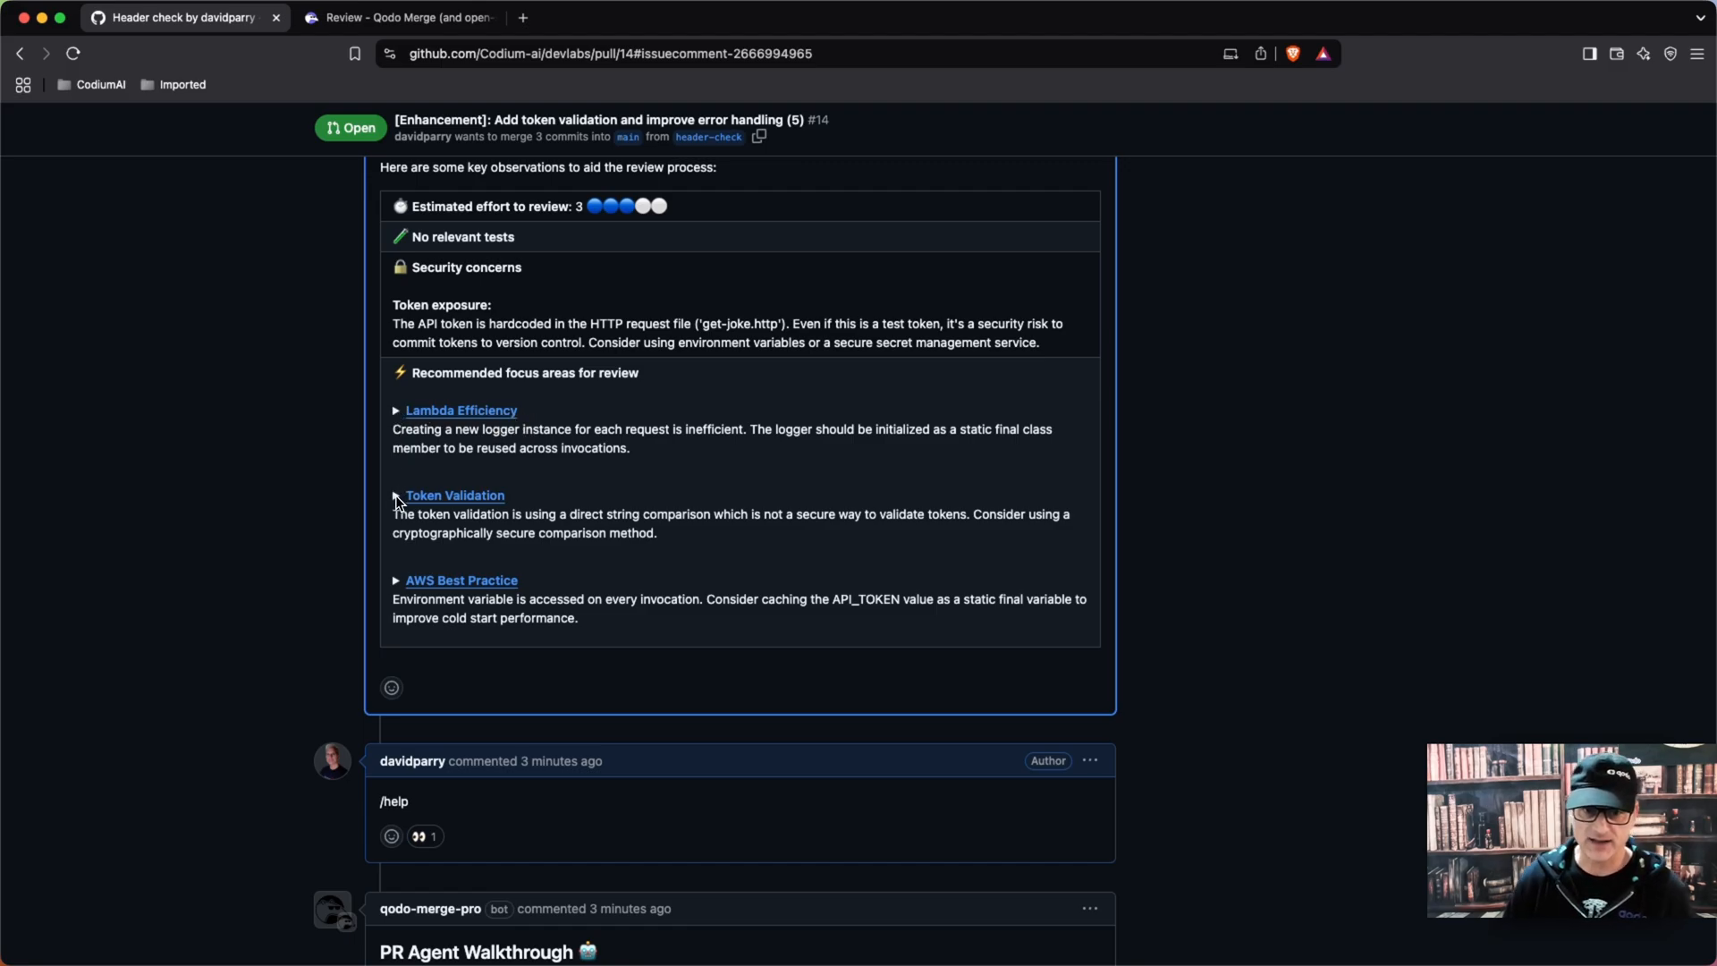
mouse_move(408, 583)
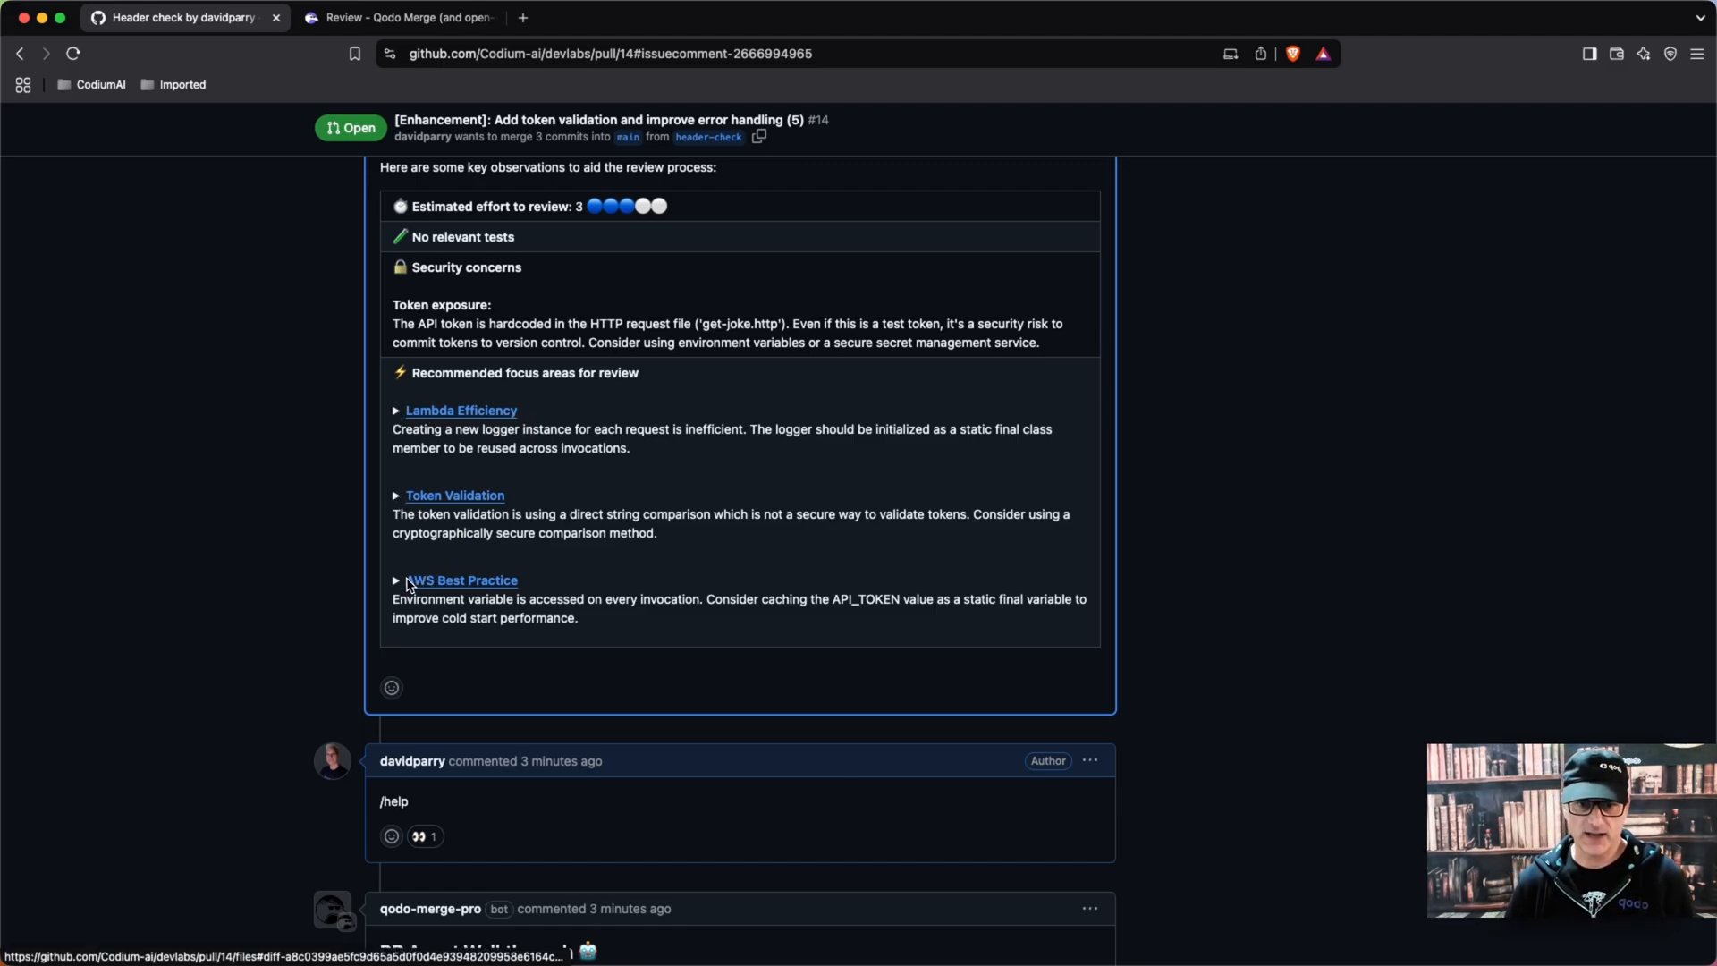
Step: Expand the AWS Best Practice finding to show its suggested API_TOKEN code snippet
click(395, 580)
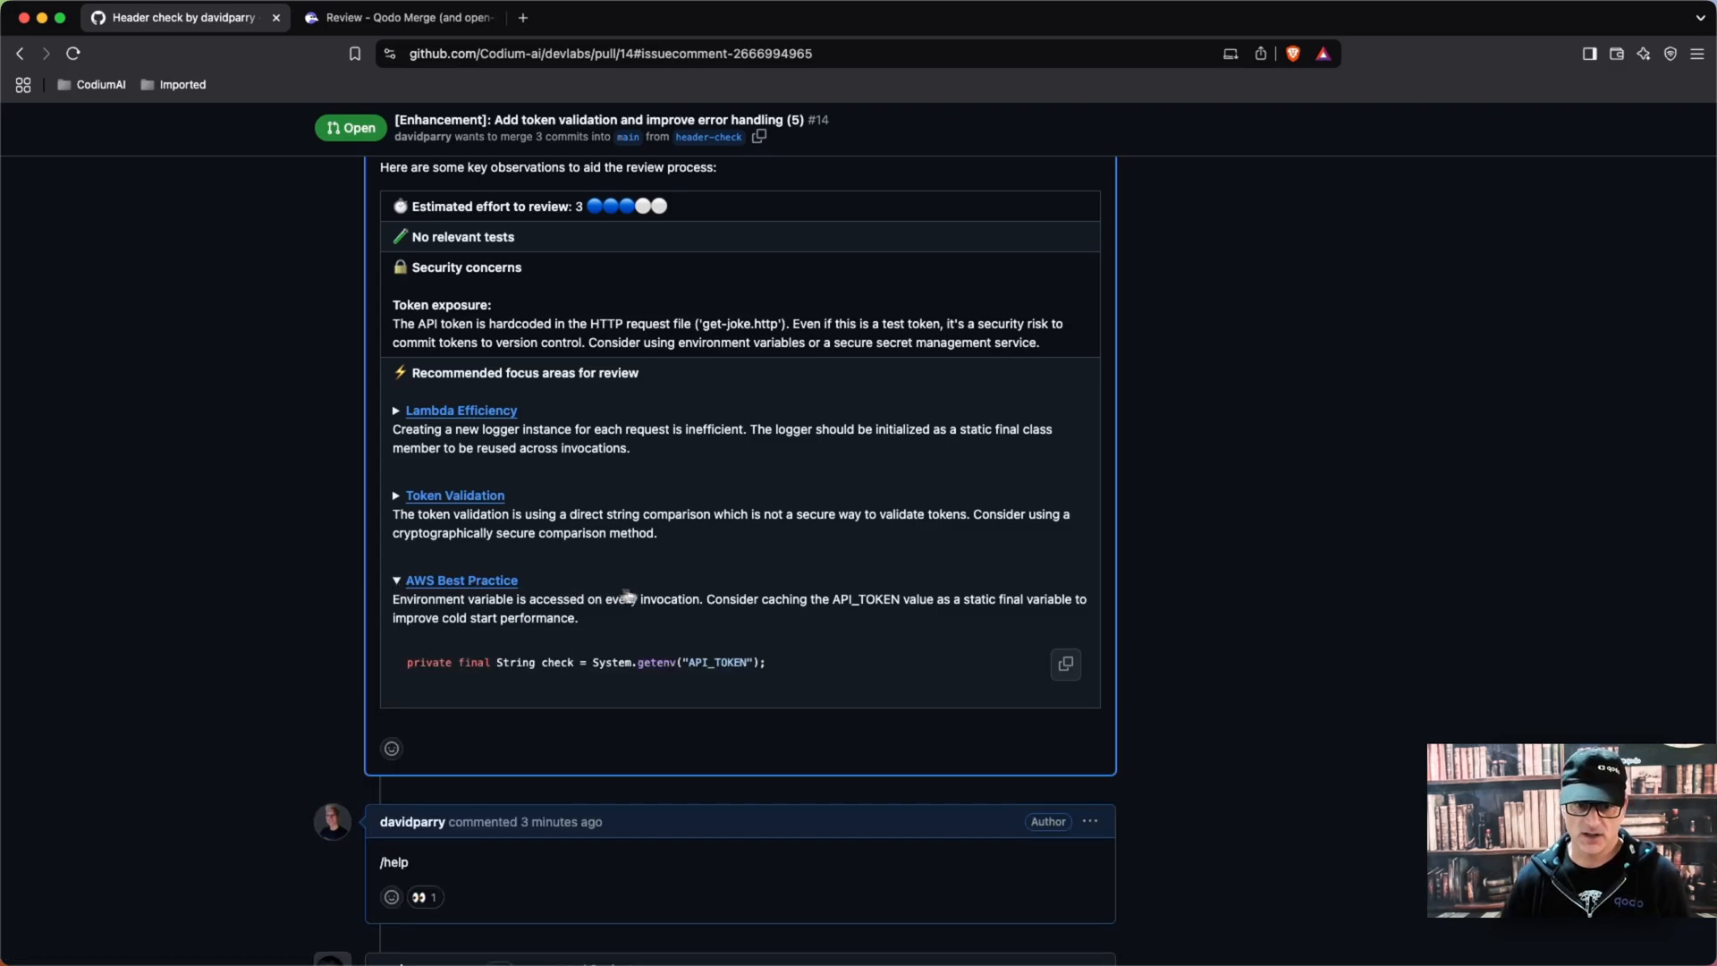
scroll(down, 3)
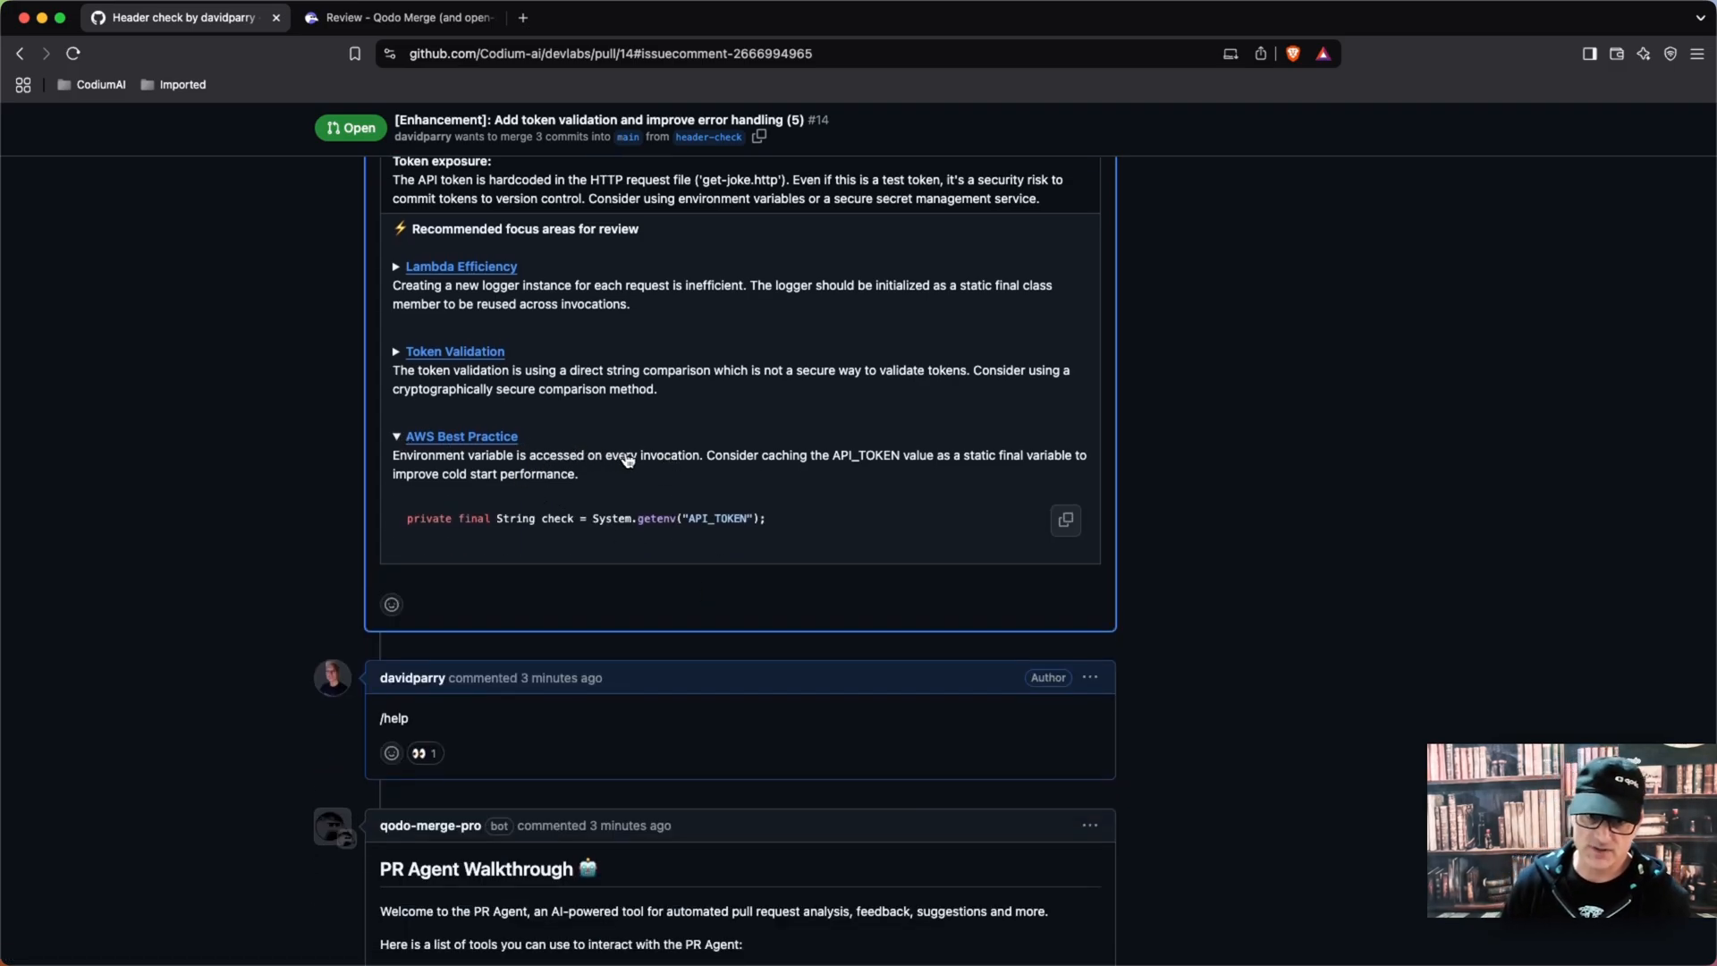
mouse_move(703, 469)
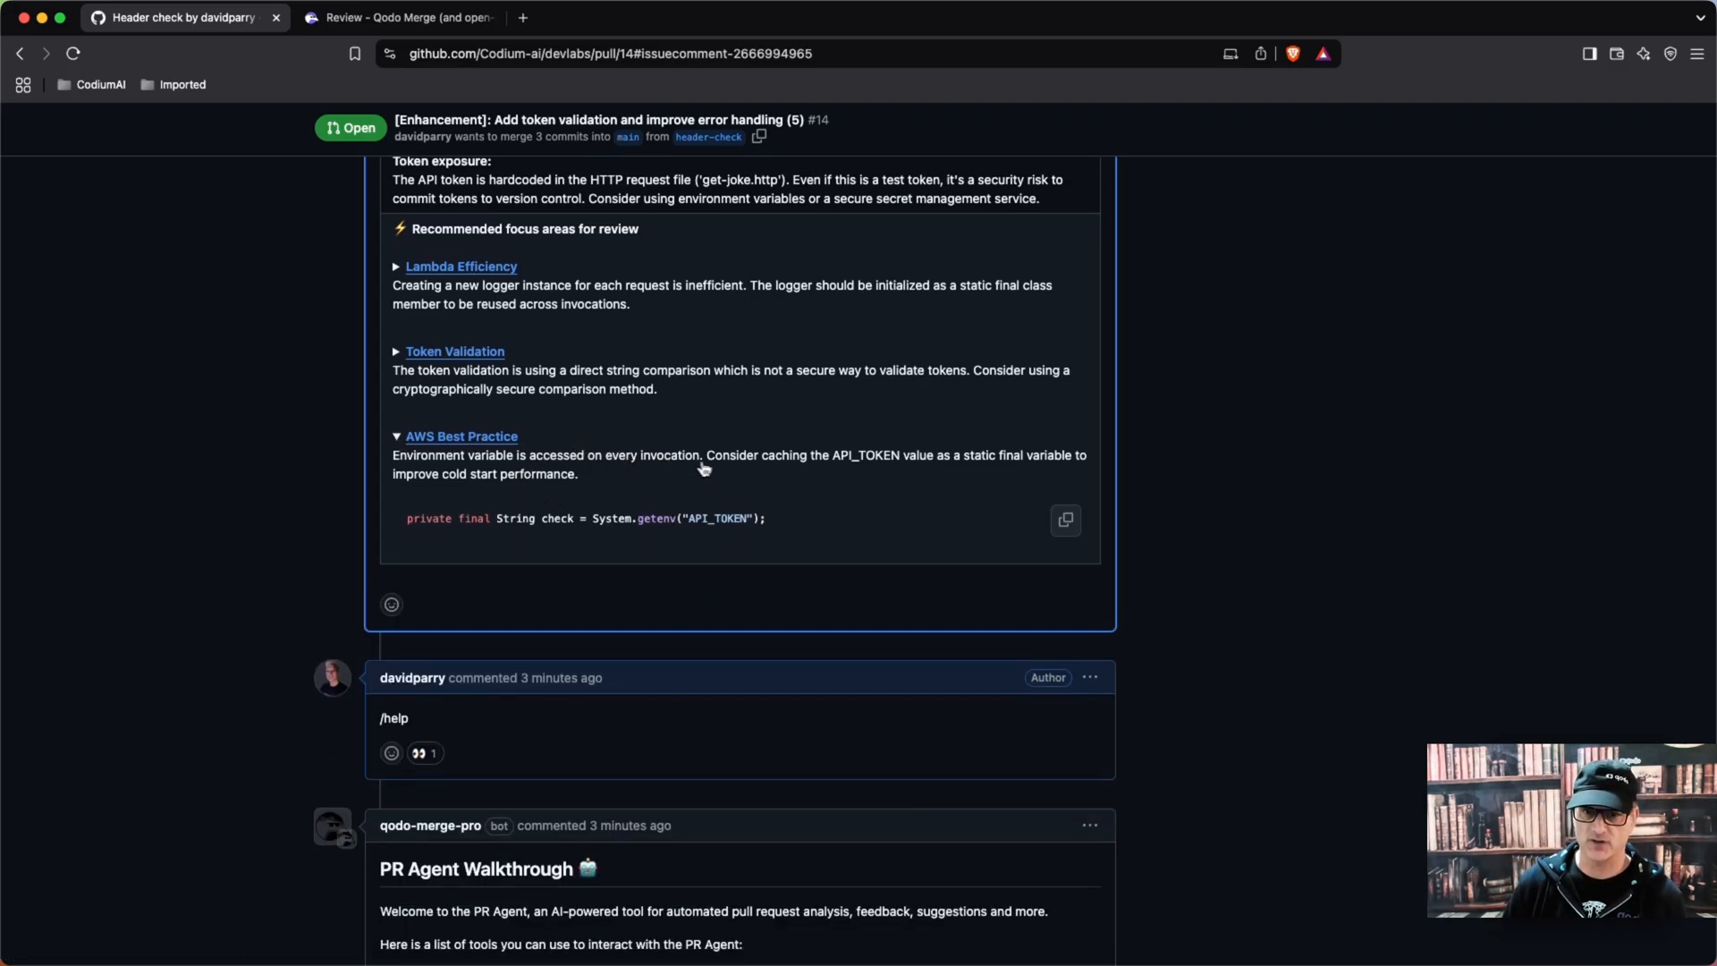
scroll(down, 3)
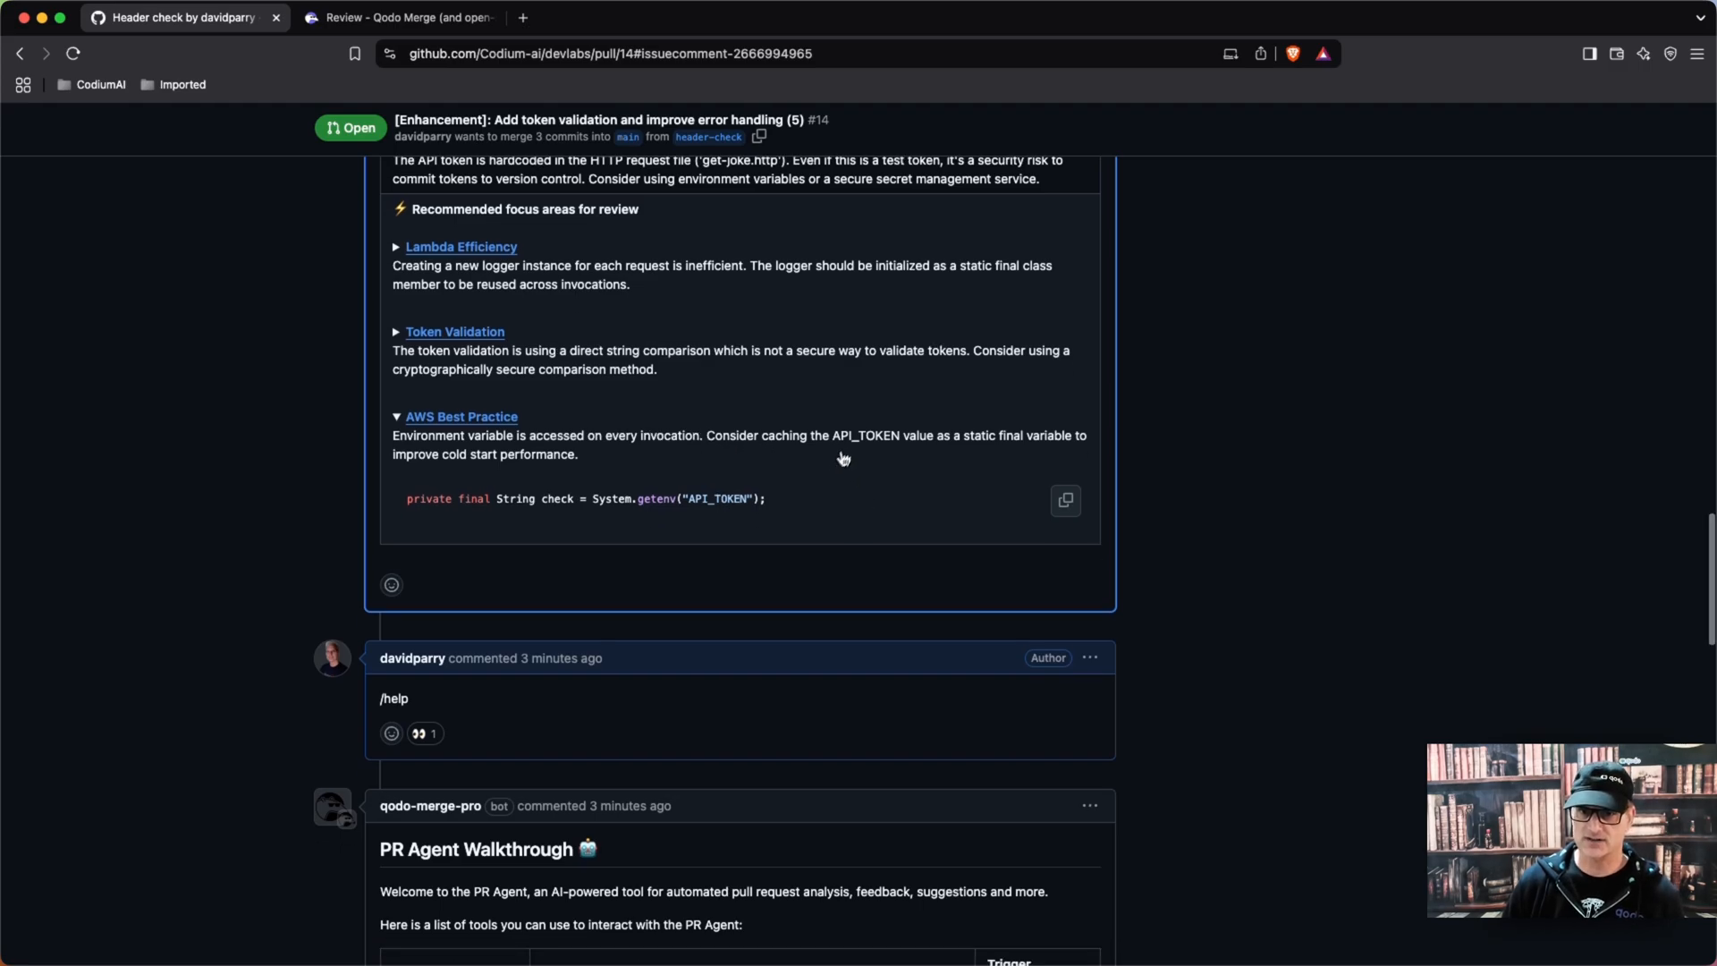
double_click(865, 435)
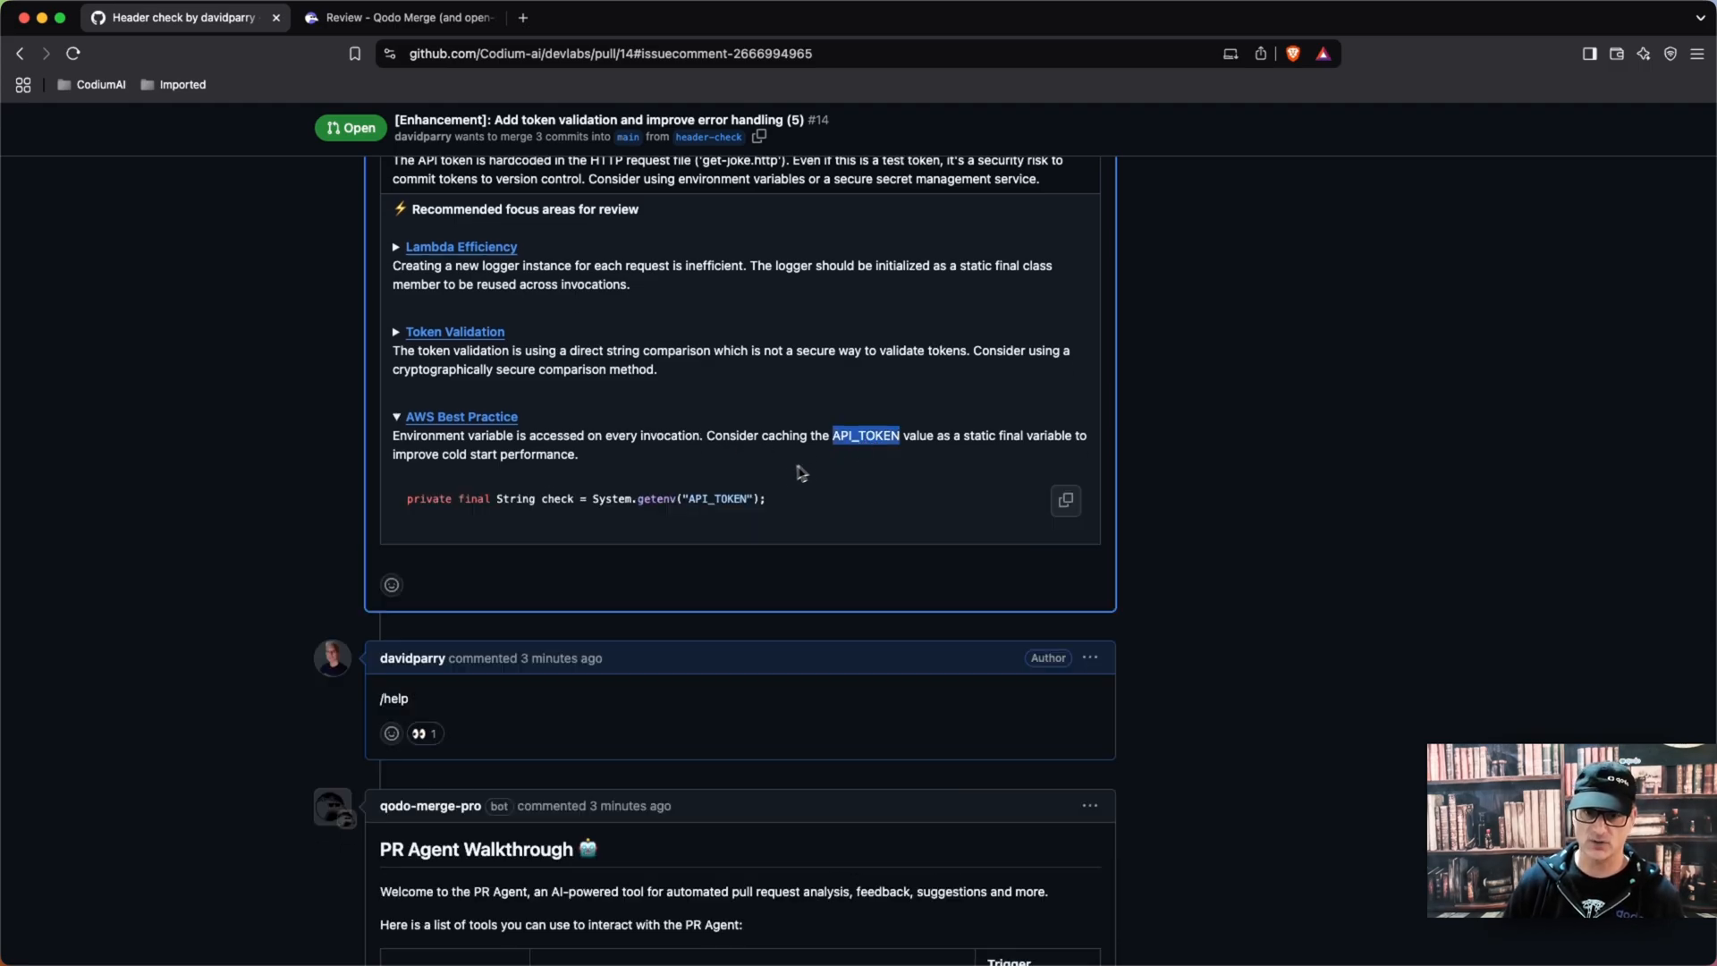
scroll(down, 3)
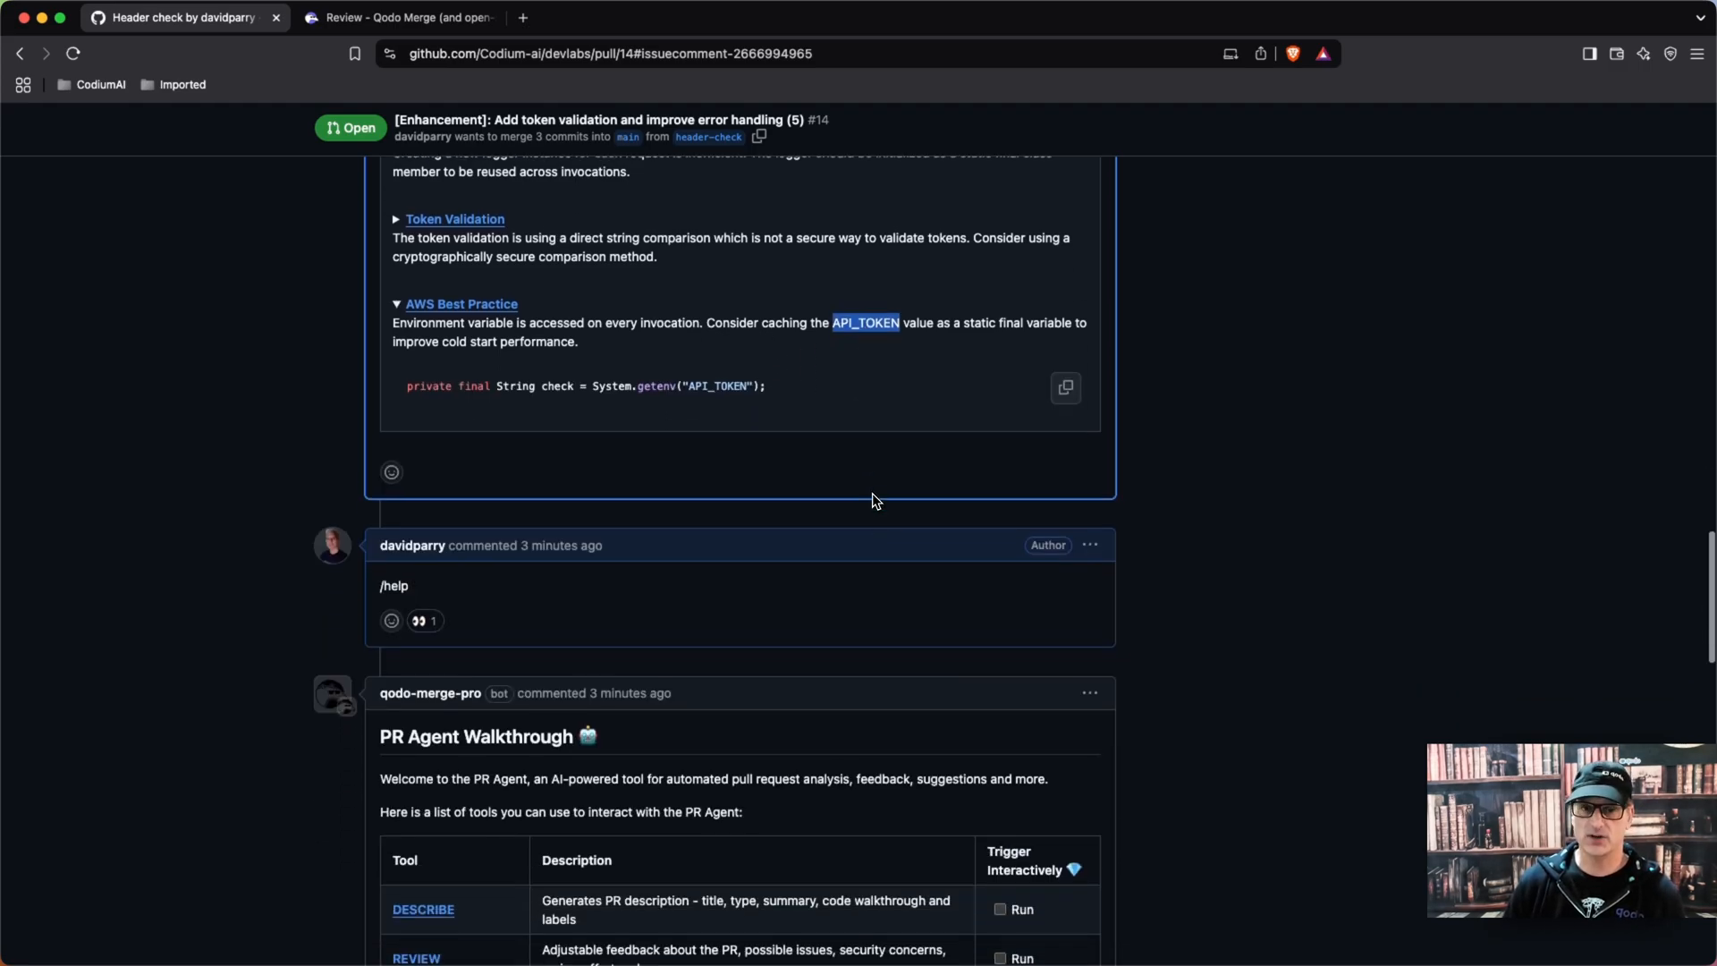
Step: Scroll back through the /review comment, bot replies and branch conflict status
scroll(up, 3)
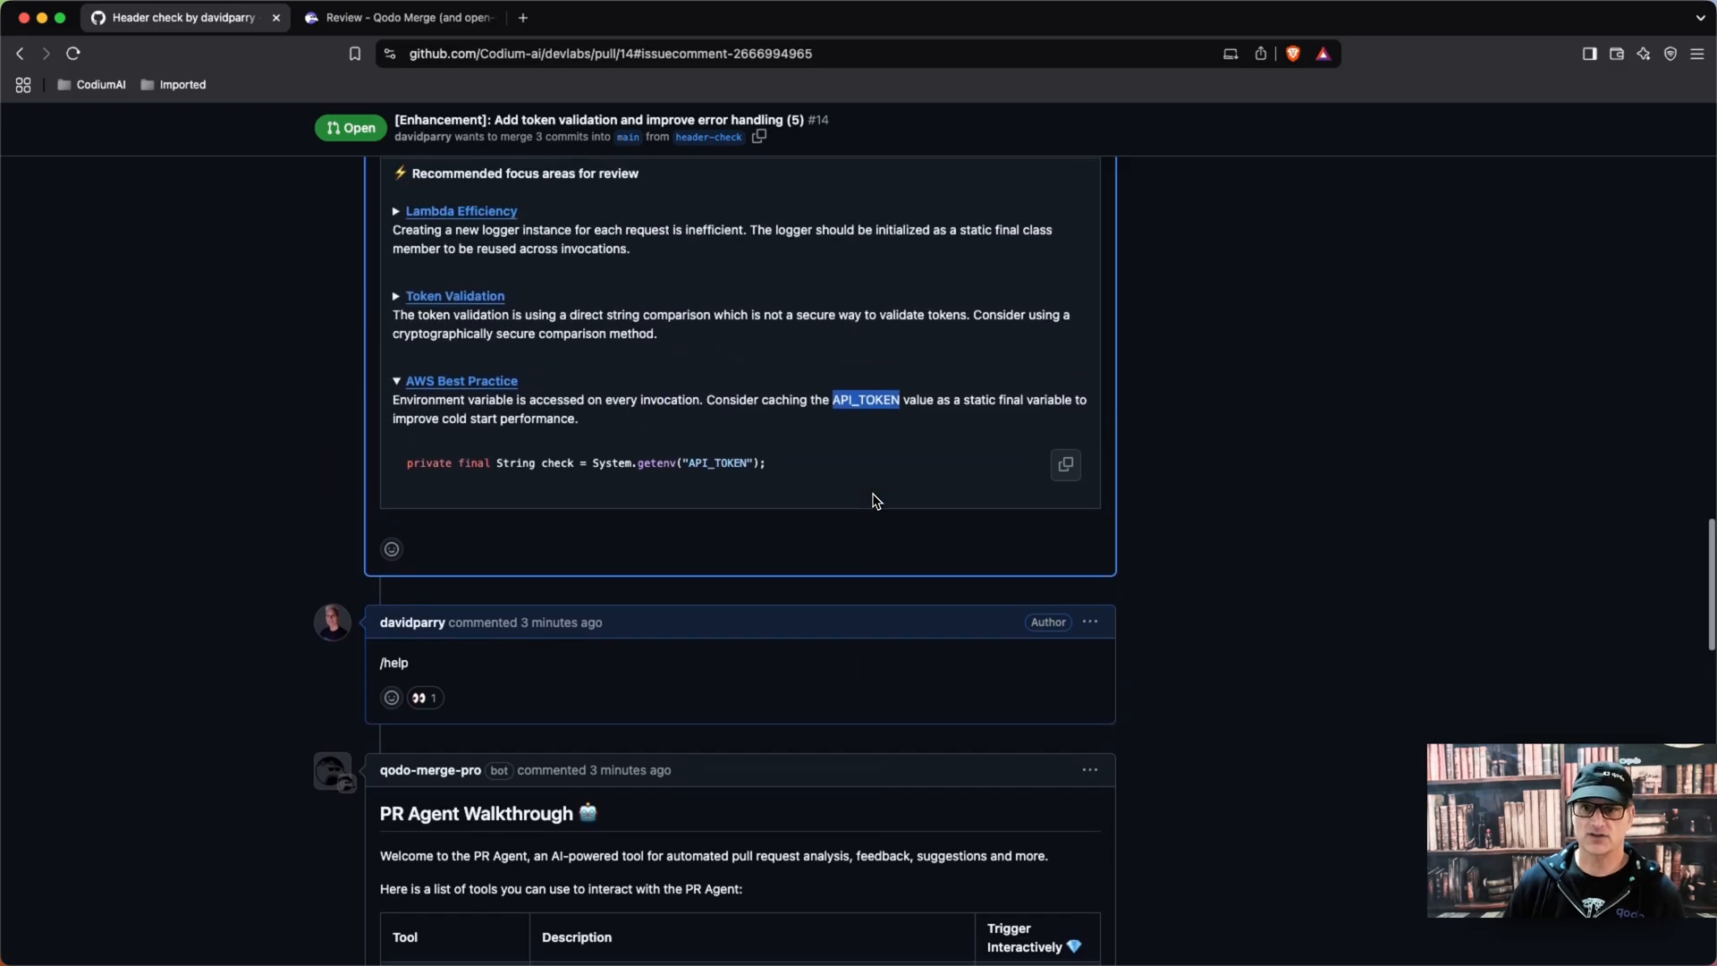
scroll(up, 3)
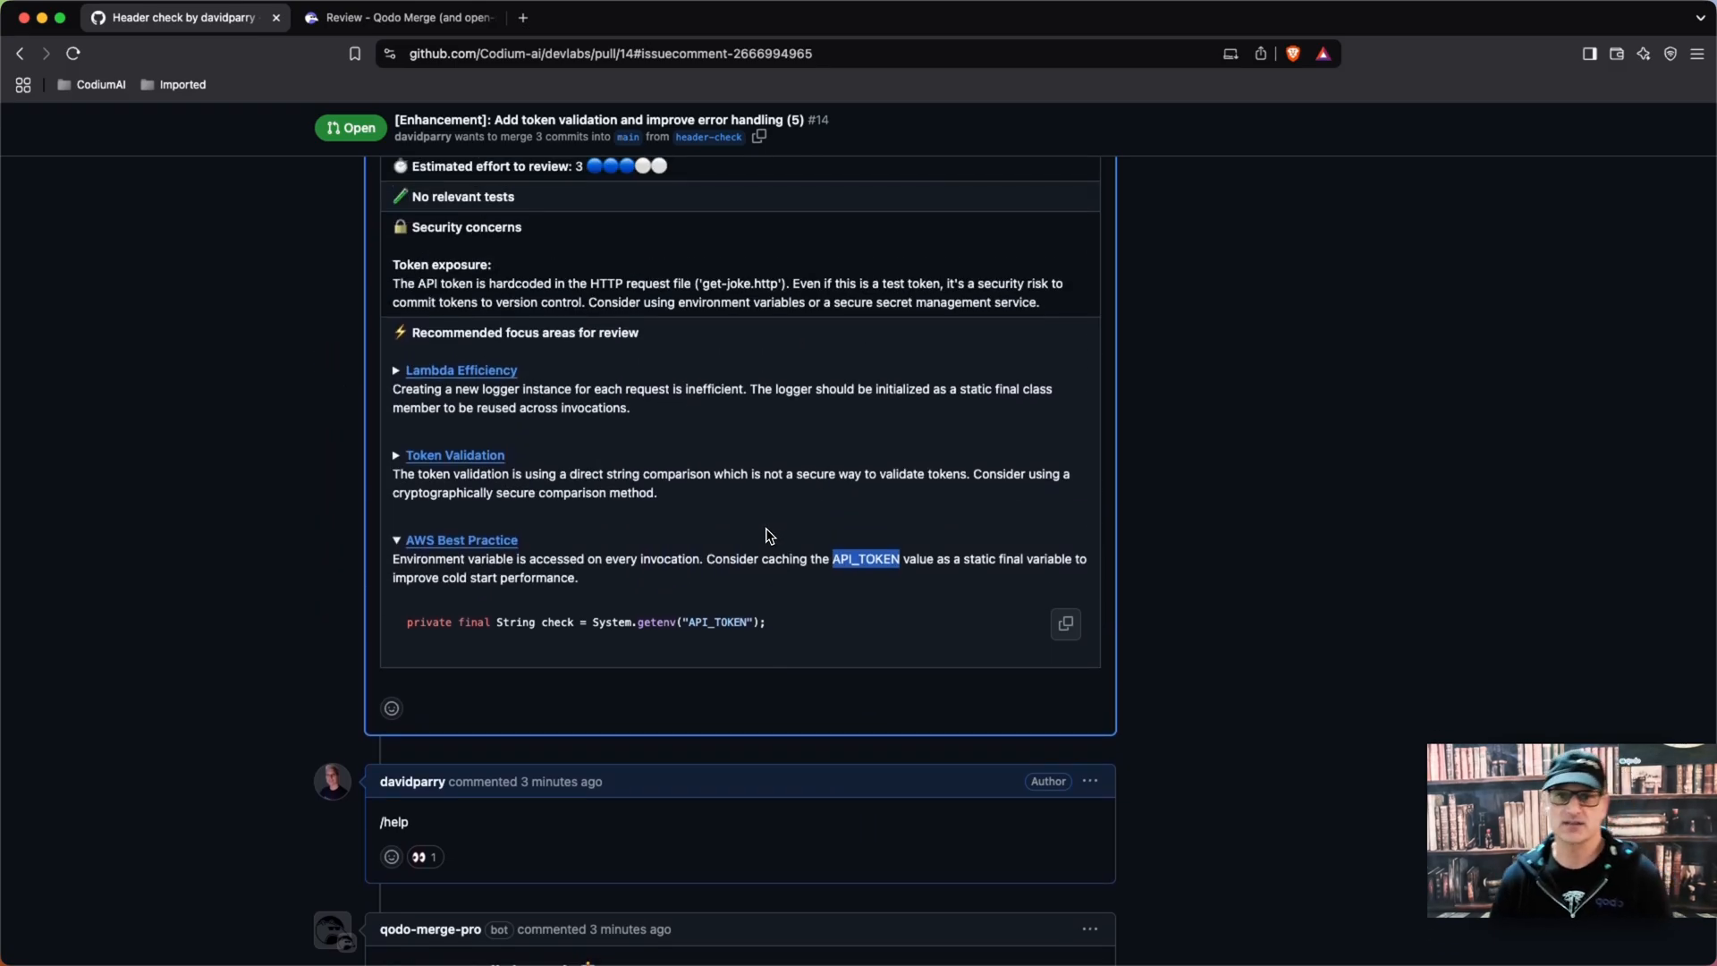
scroll(up, 3)
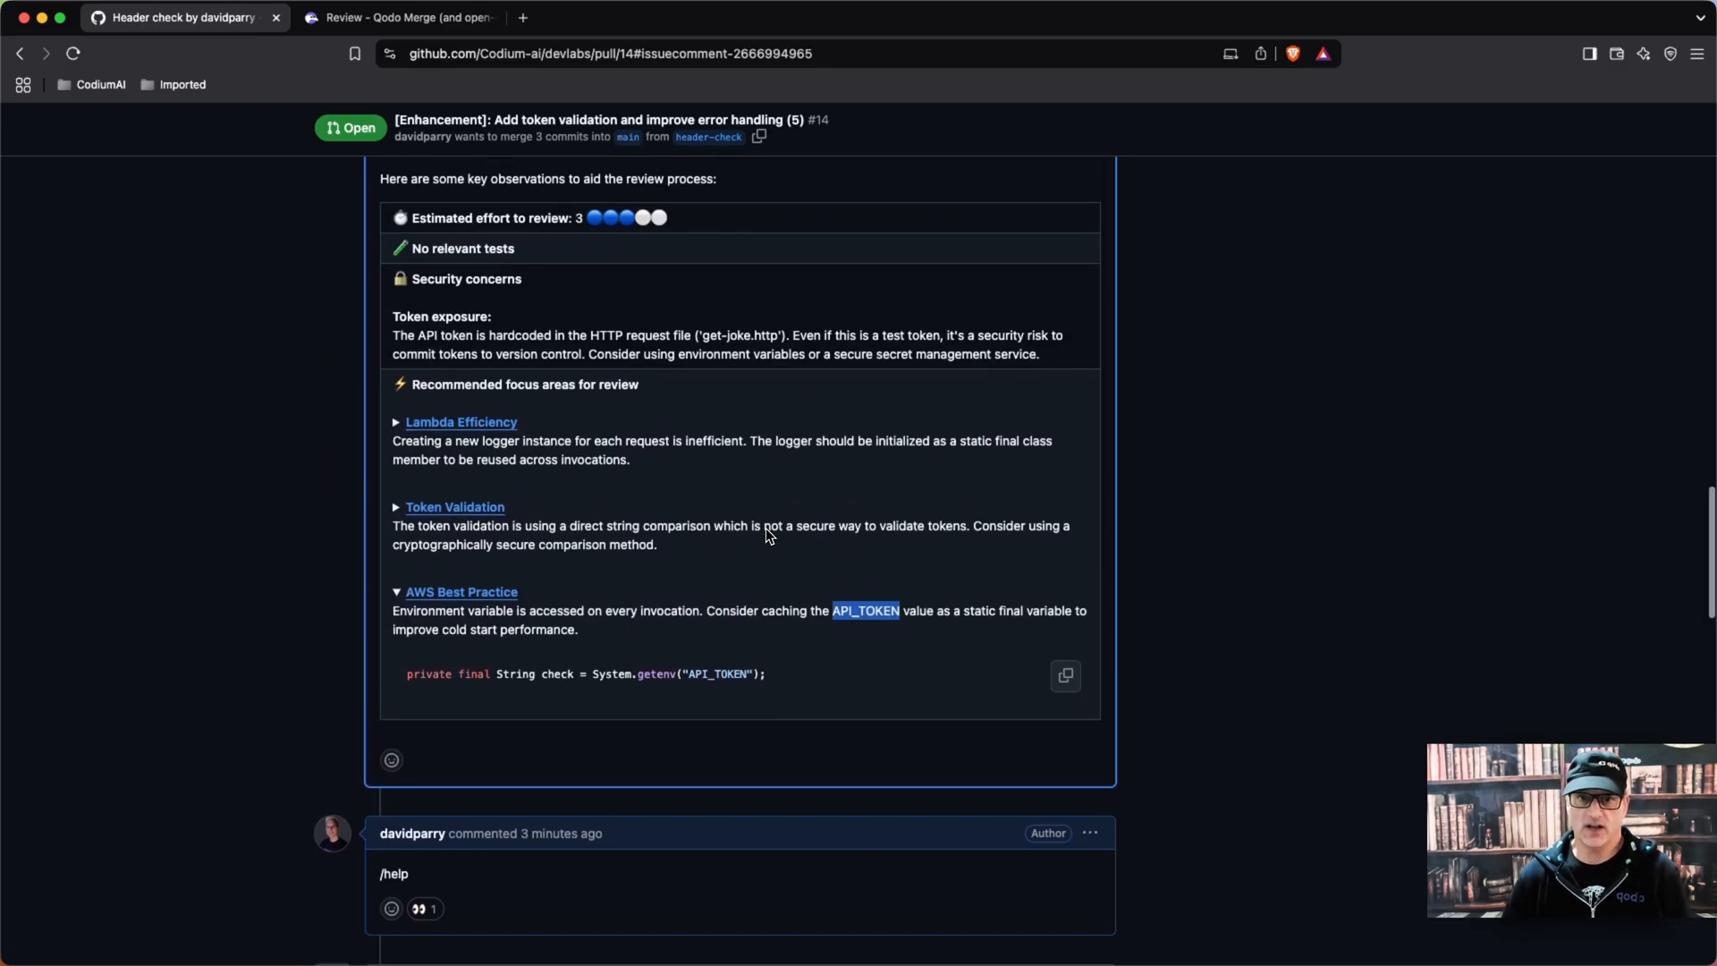
scroll(down, 3)
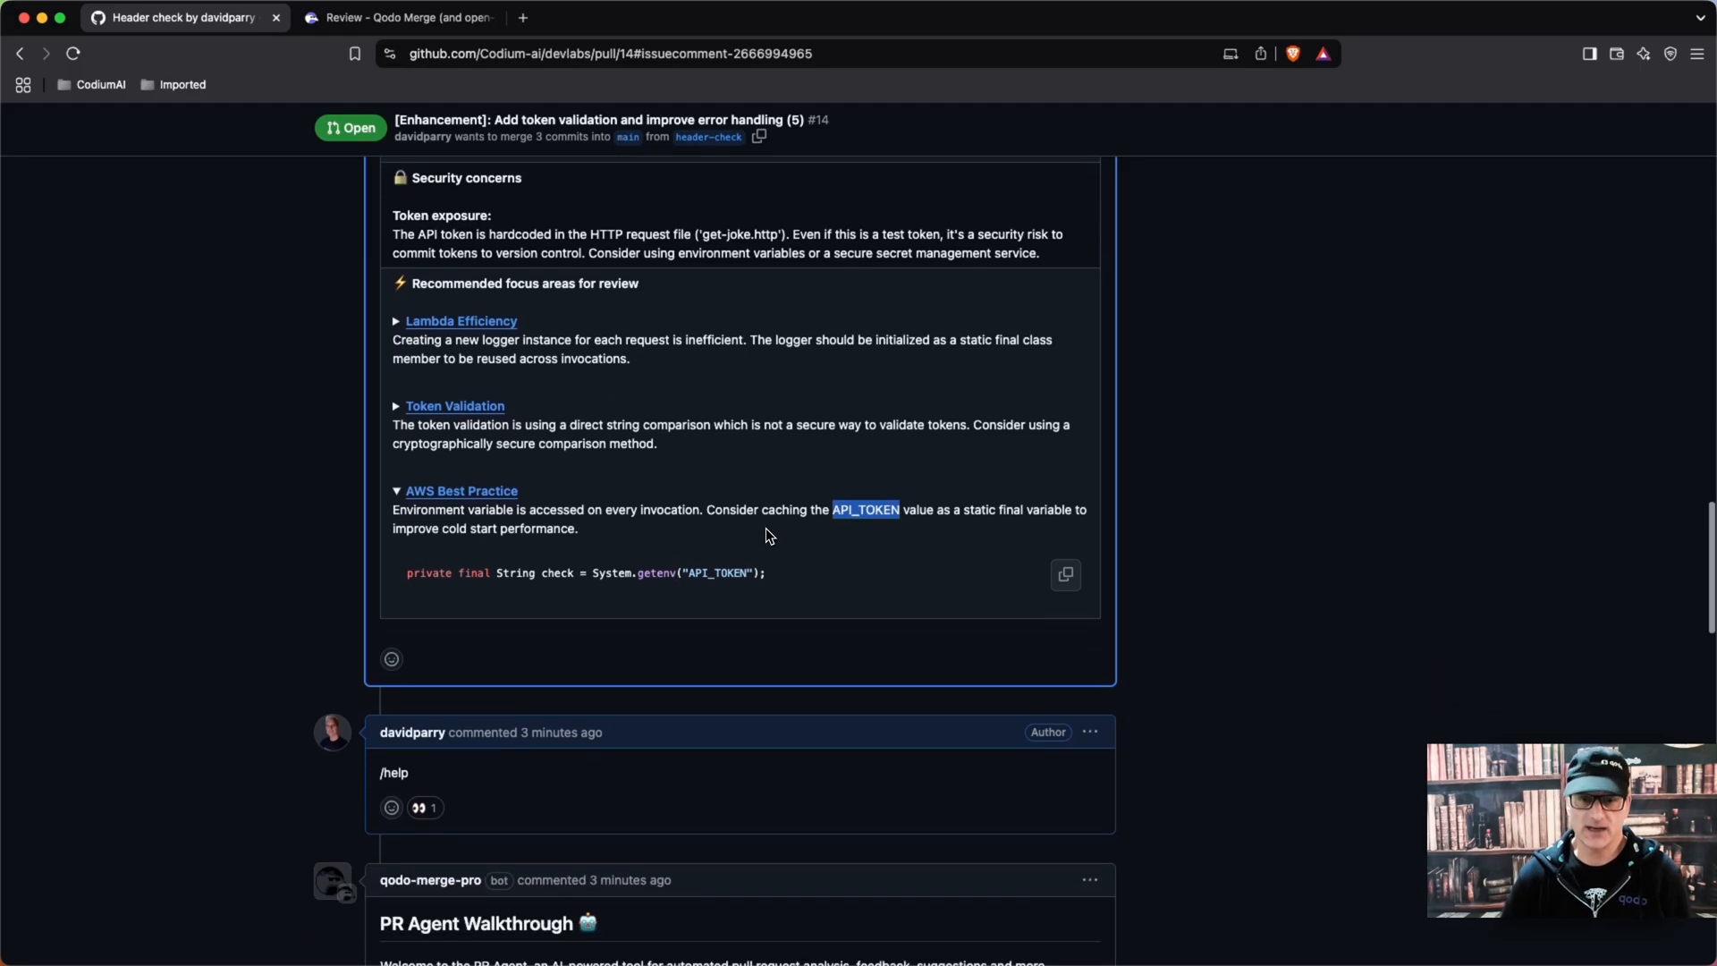
scroll(down, 3)
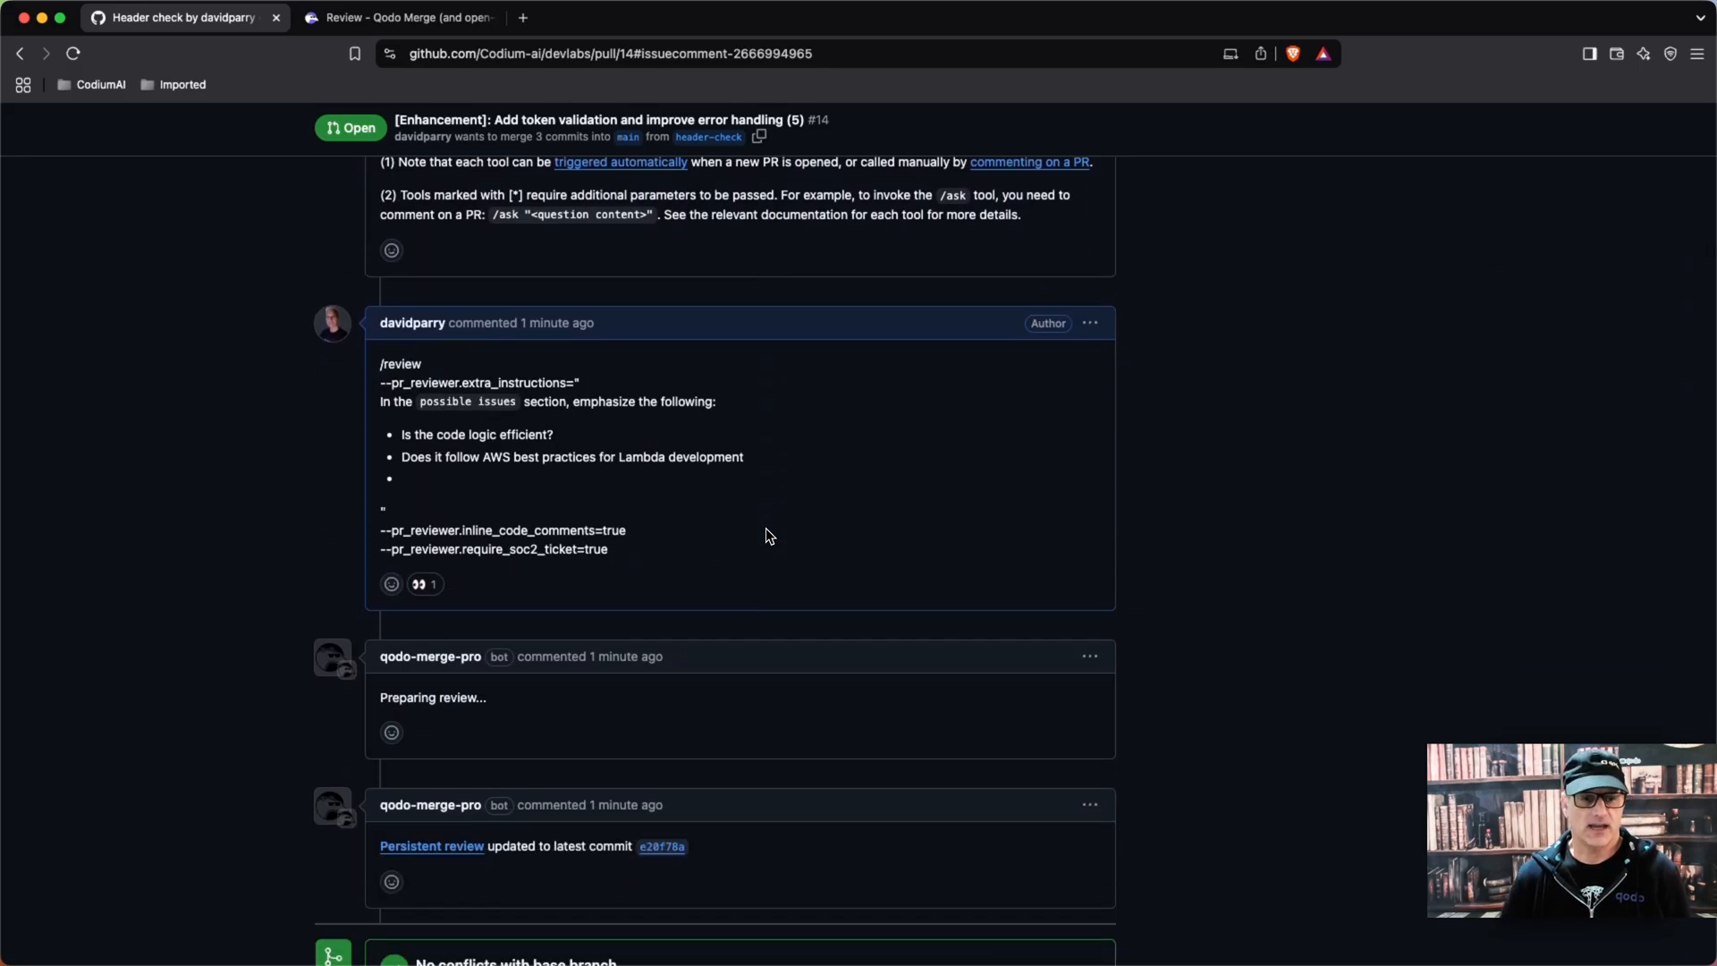
scroll(down, 3)
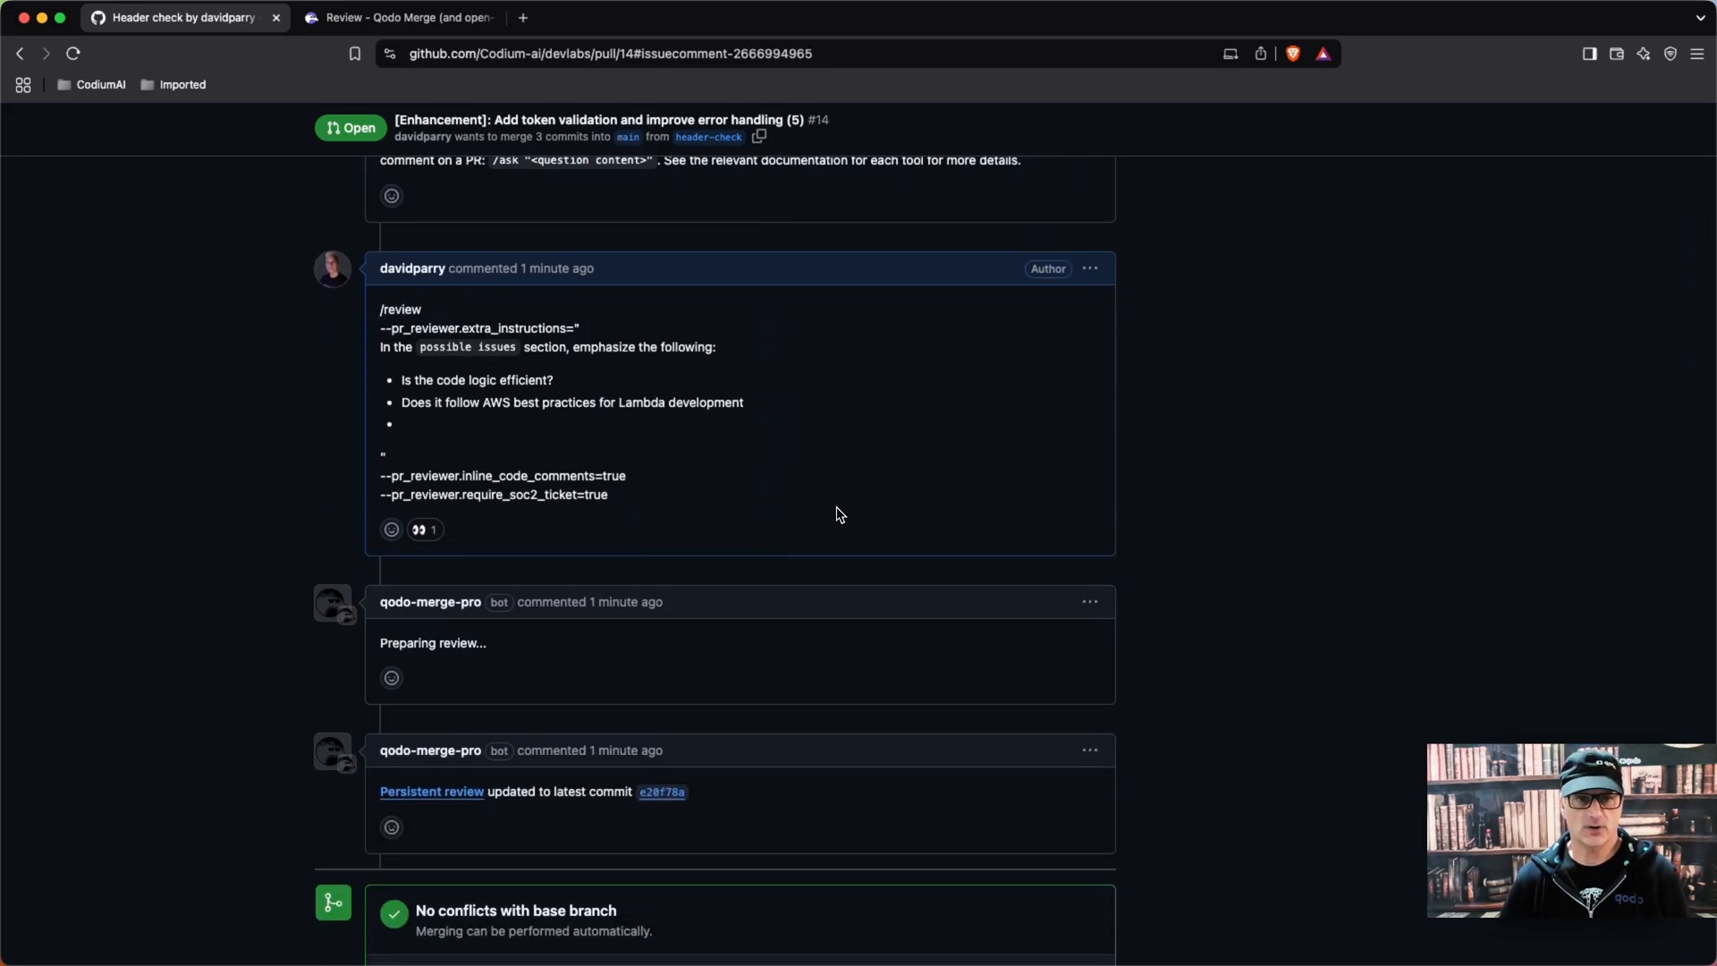